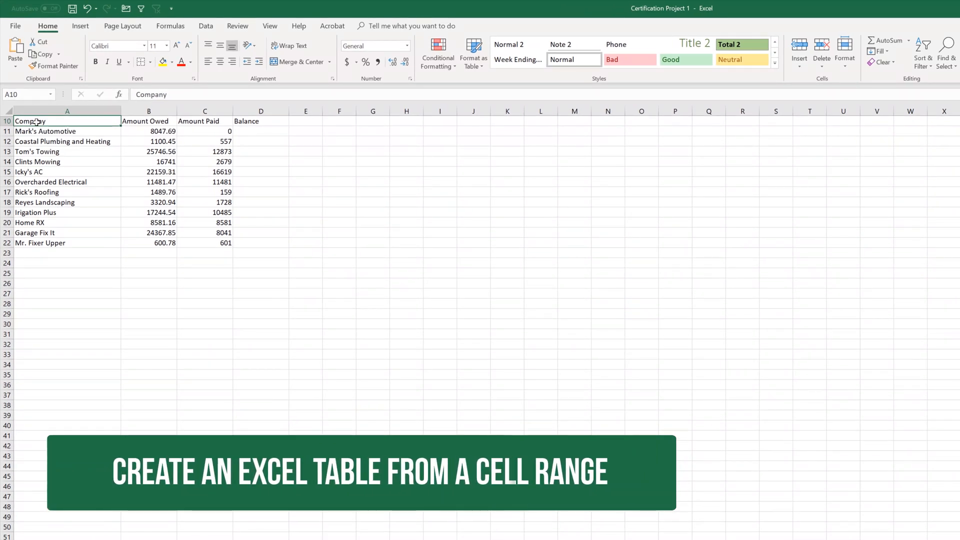
Select A10:D22, covering the Company, Amount Owed, Amount Paid and Balance columns.
drag(33, 121, 254, 243)
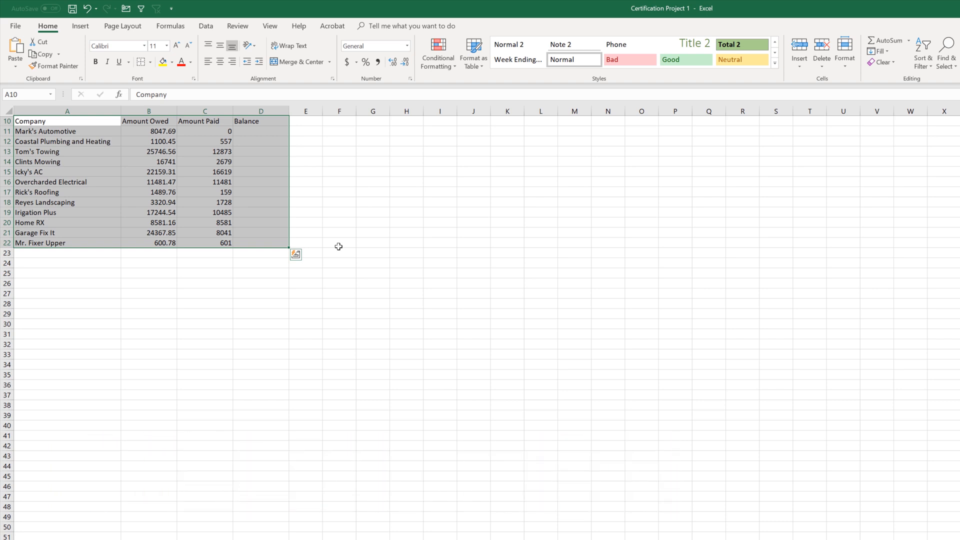
mouse_move(387, 212)
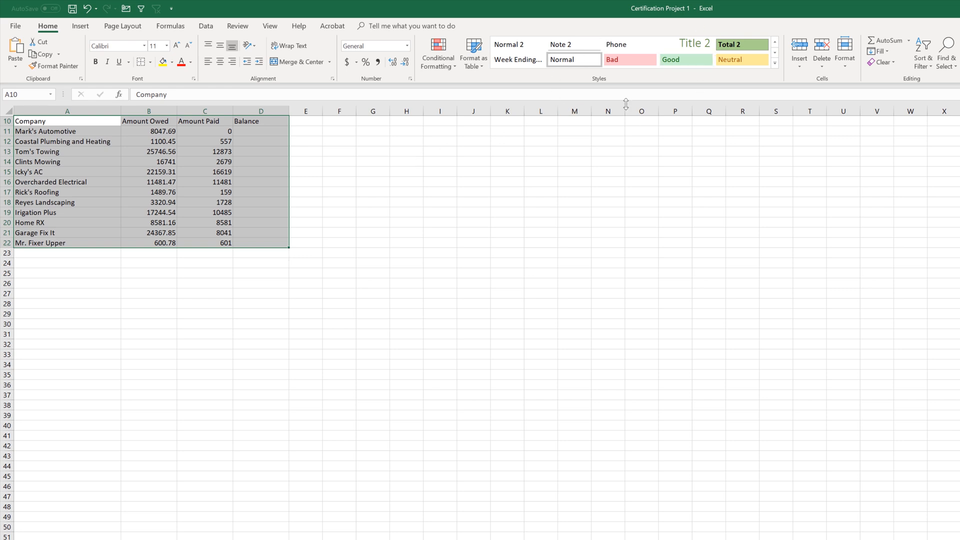
mouse_move(472, 54)
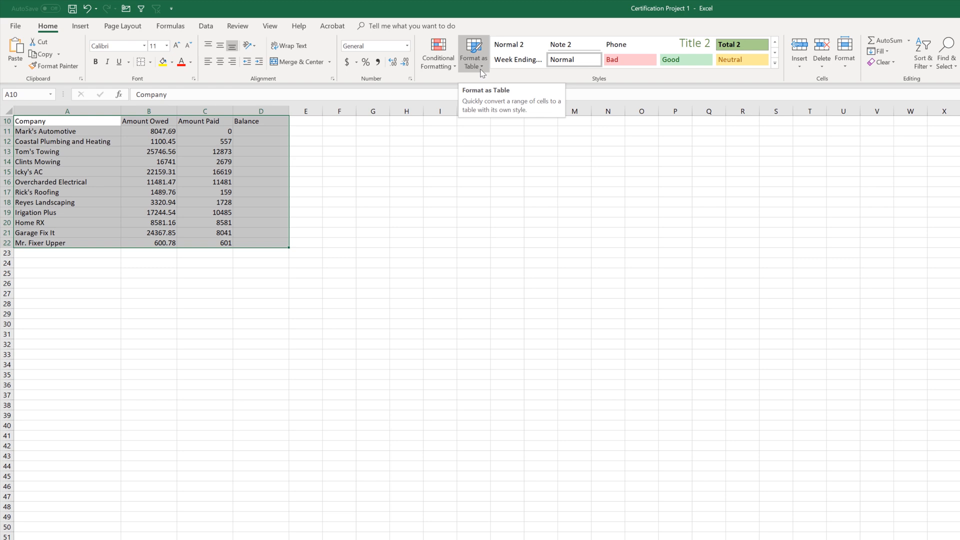
click(473, 54)
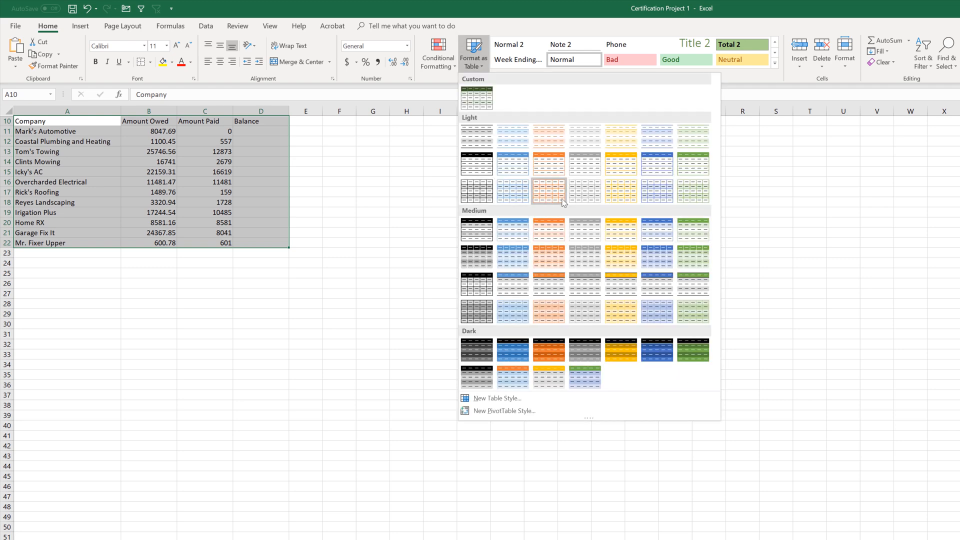
mouse_move(548, 191)
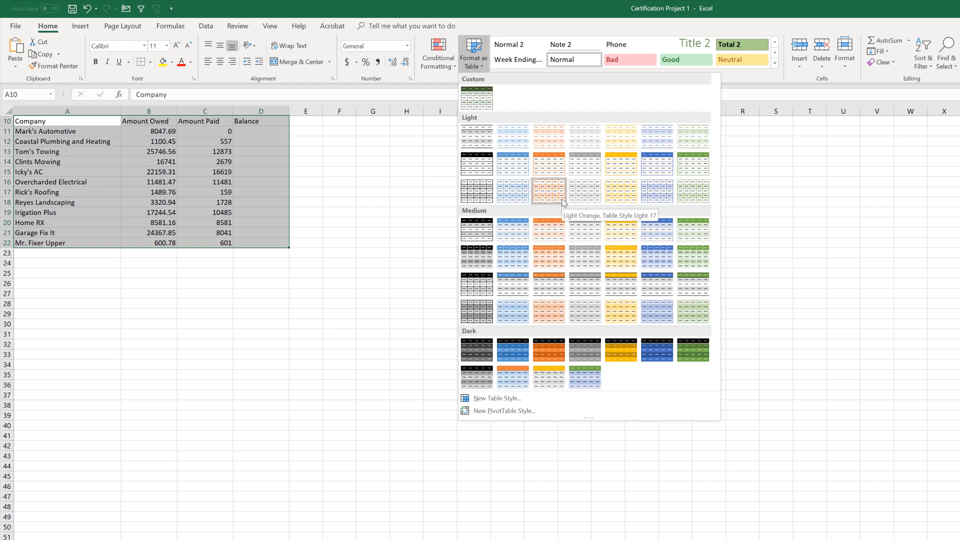
mouse_move(584, 182)
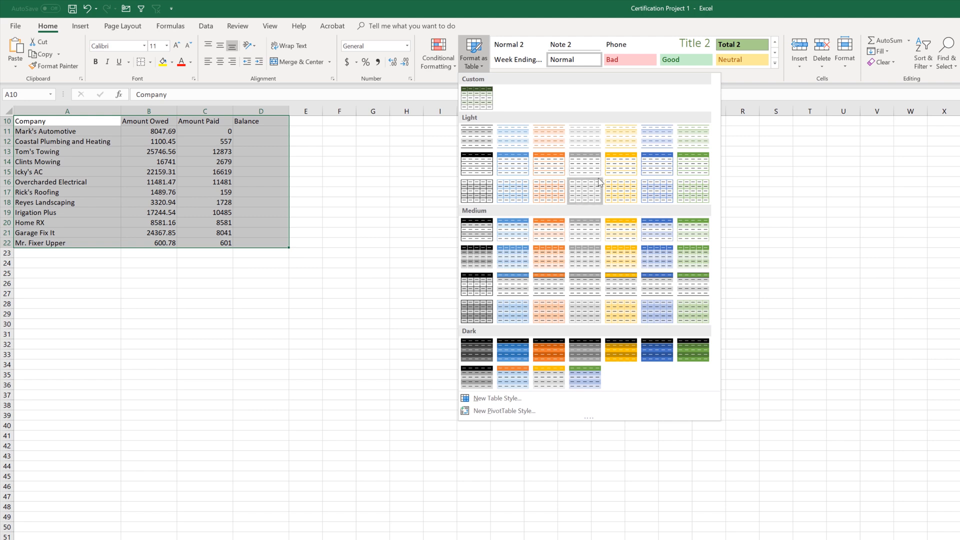
mouse_move(584, 177)
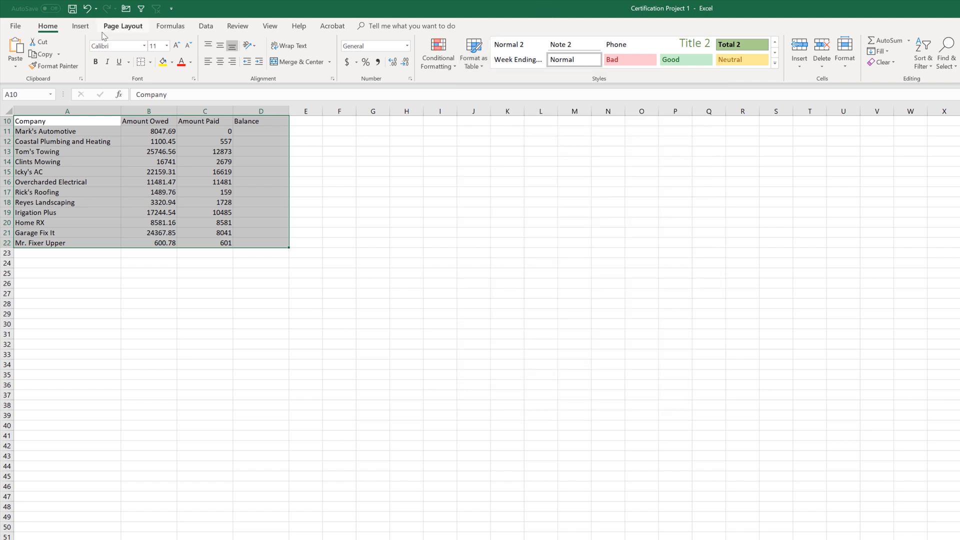
Insert a table from A10:D22 with 'My table has headers' kept checked.
click(79, 26)
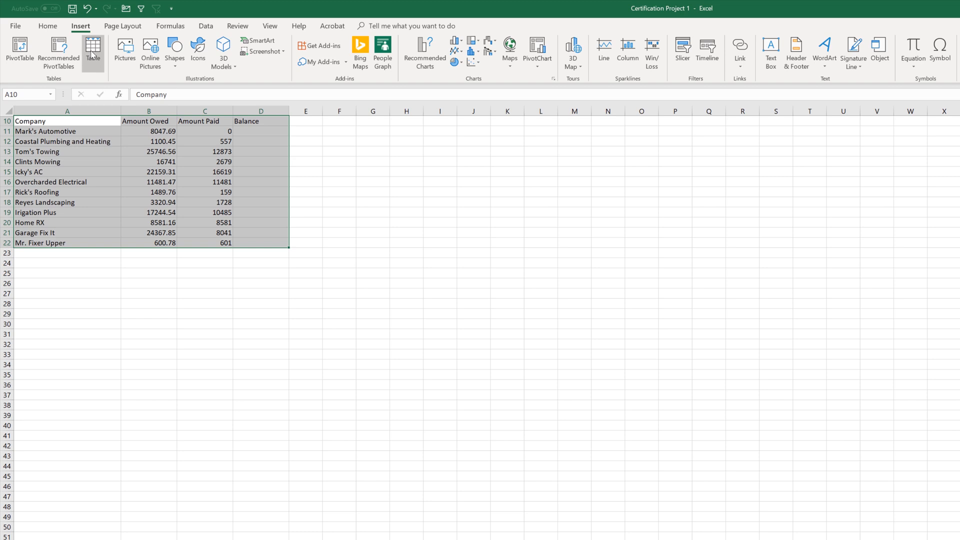
click(93, 50)
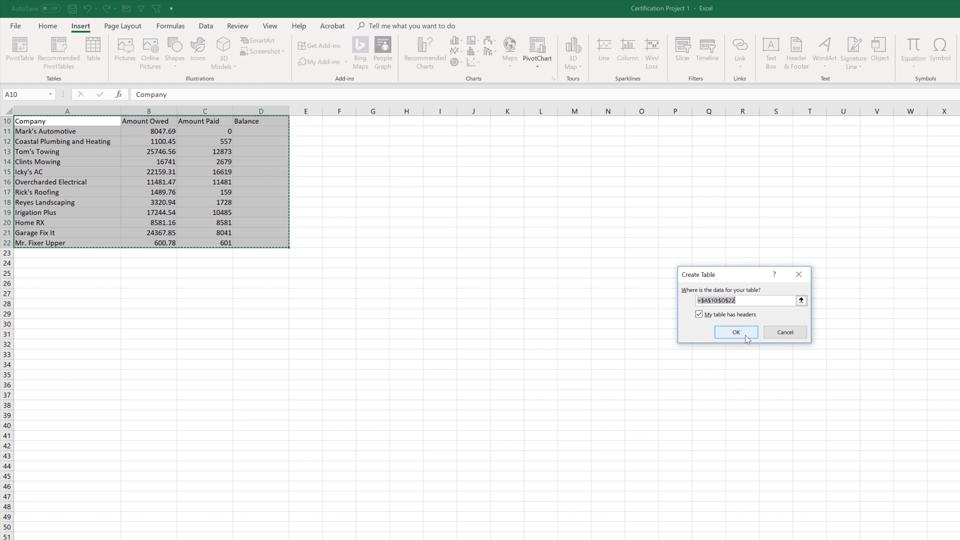
click(736, 332)
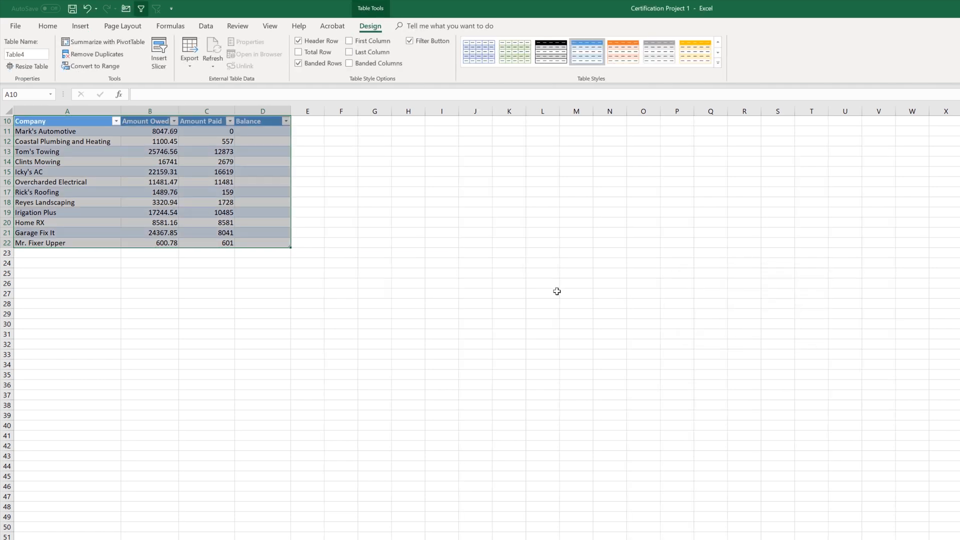
mouse_move(534, 280)
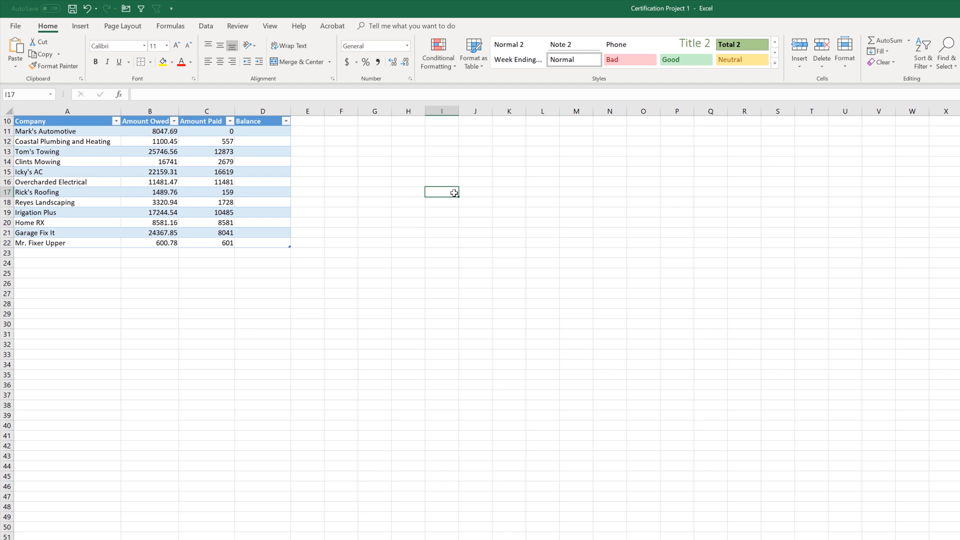
Select a cell back inside the company table.
click(206, 182)
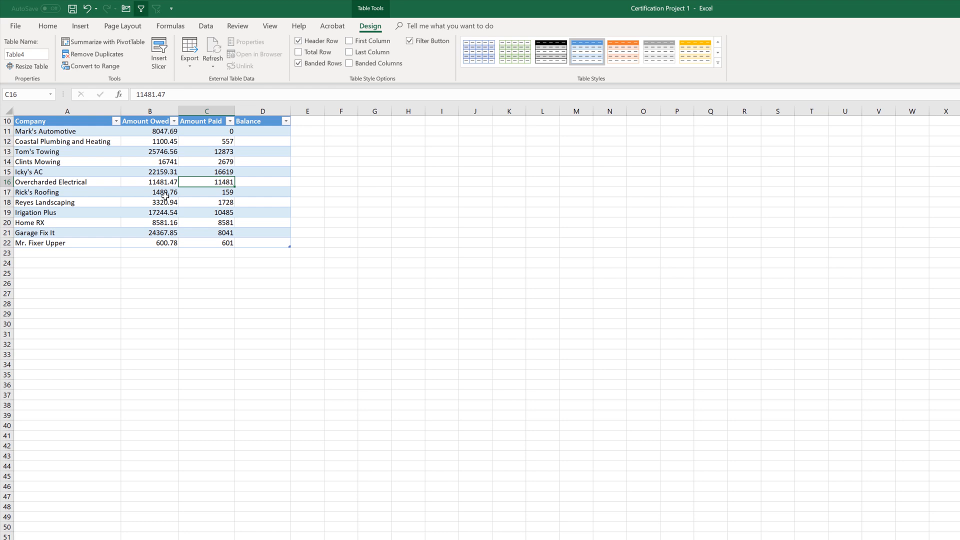
mouse_move(145, 185)
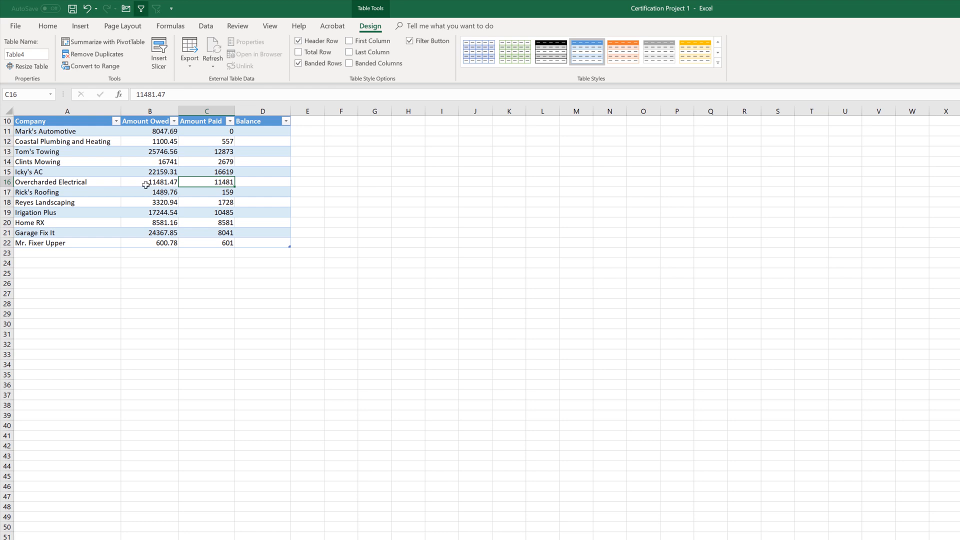
mouse_move(193, 242)
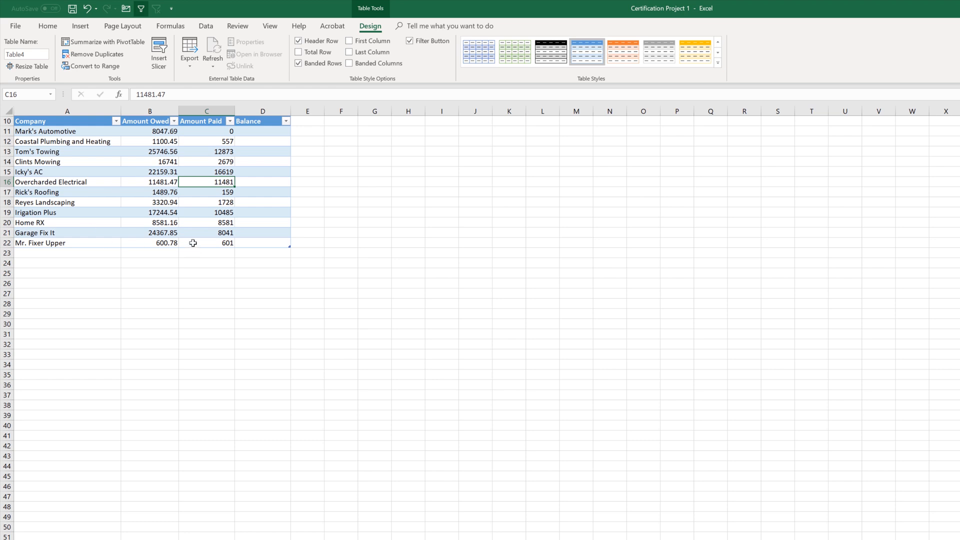
mouse_move(199, 228)
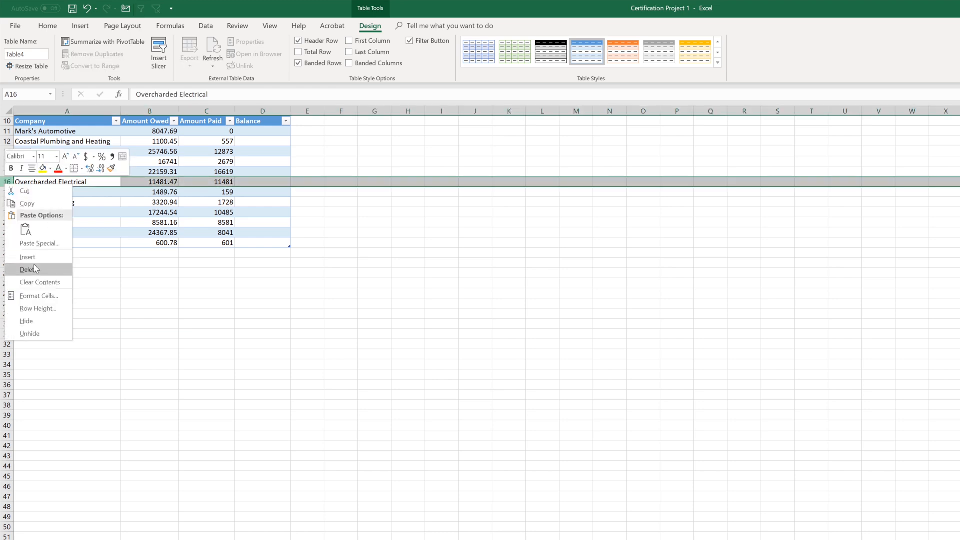
Insert a blank row 16 and two table columns, Column2 and Column1, left of Amount Owed.
click(27, 256)
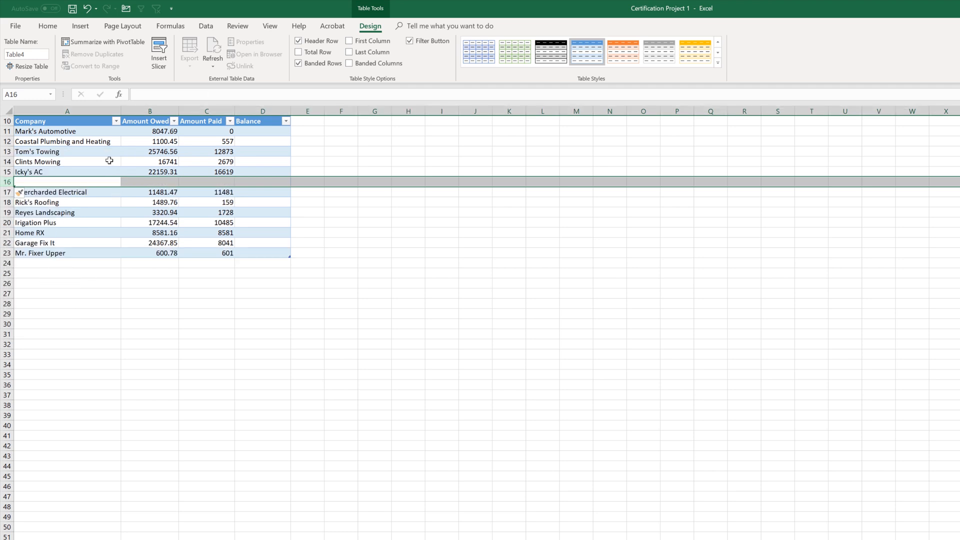
right_click(149, 111)
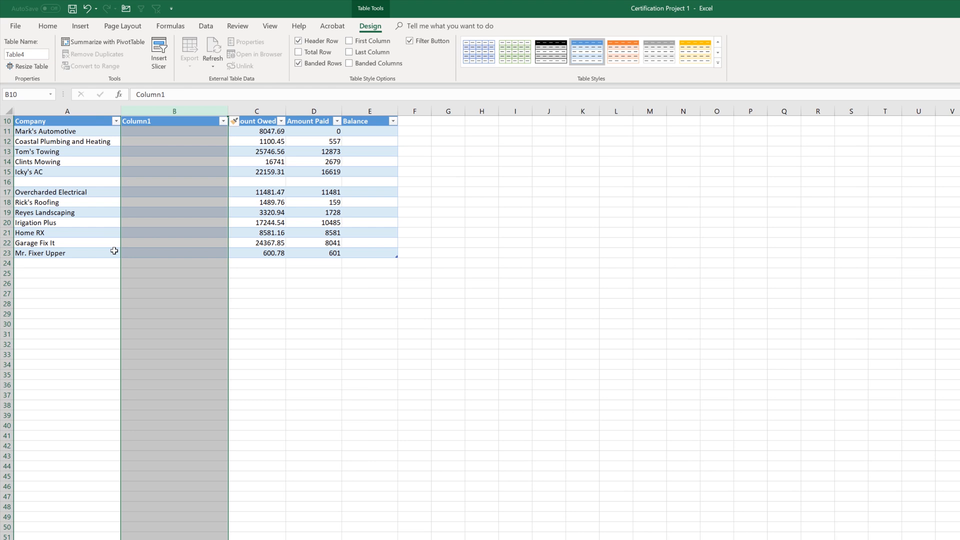
click(257, 151)
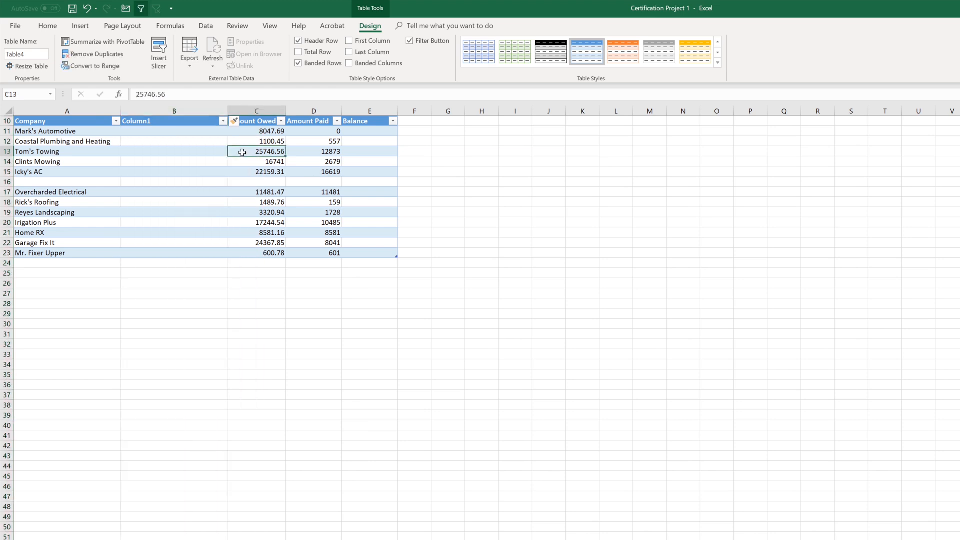
mouse_move(151, 220)
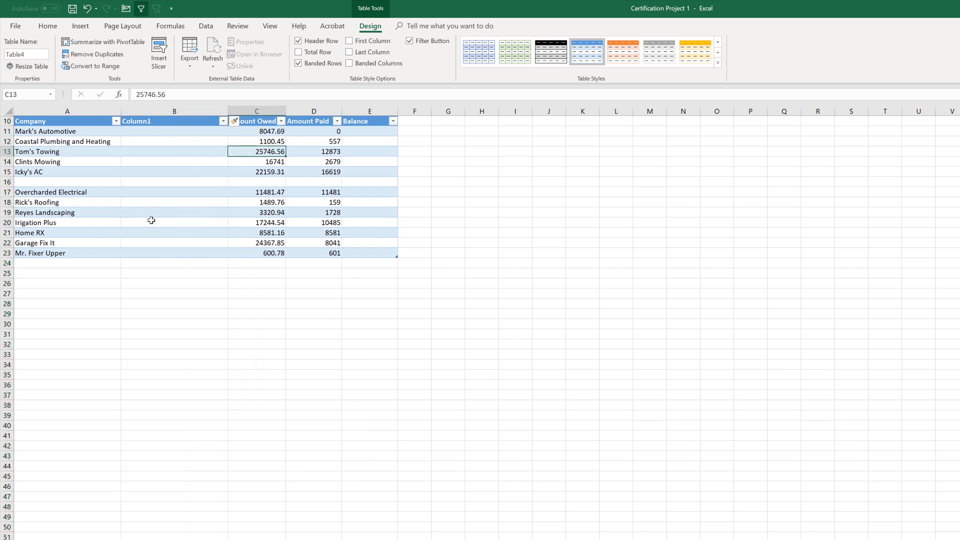
click(174, 222)
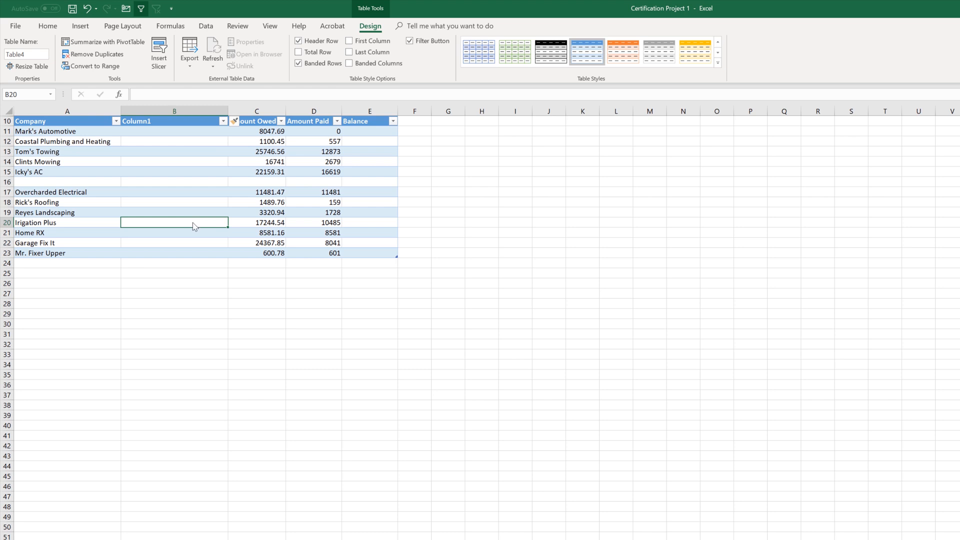
right_click(175, 222)
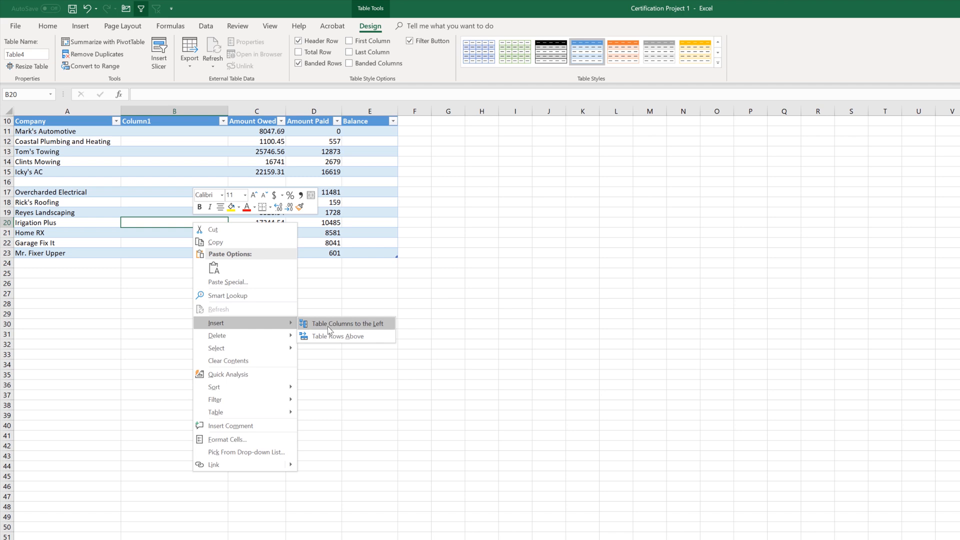
click(344, 323)
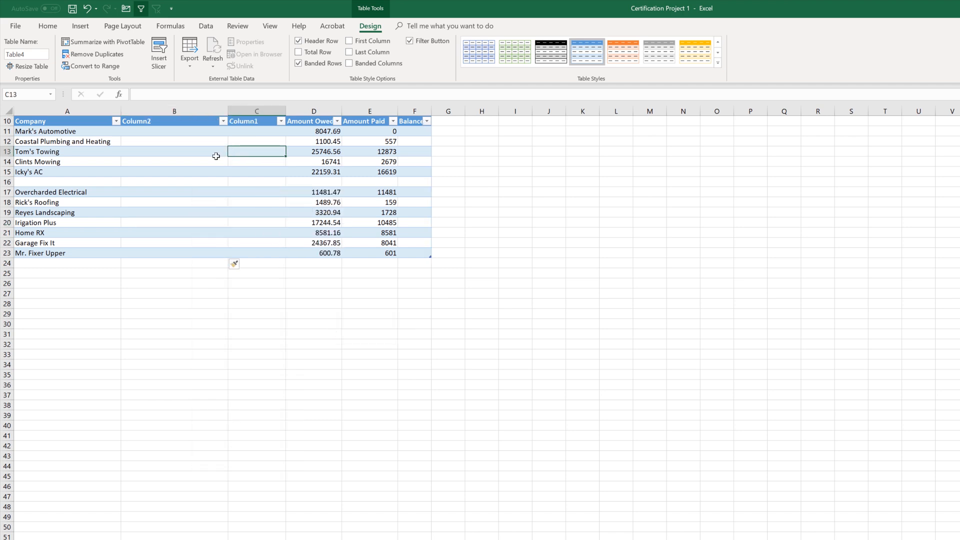
click(174, 111)
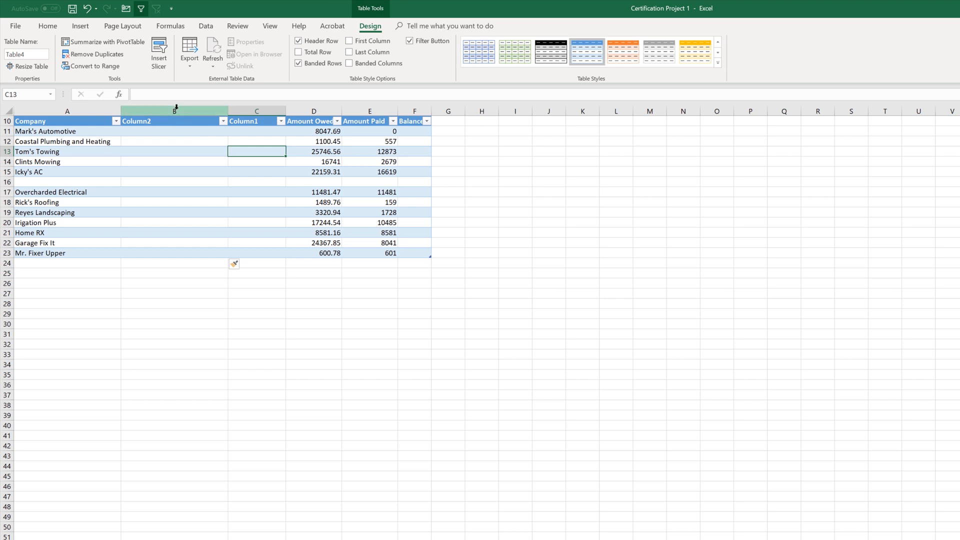
Delete the empty Column2 column from the table.
right_click(174, 111)
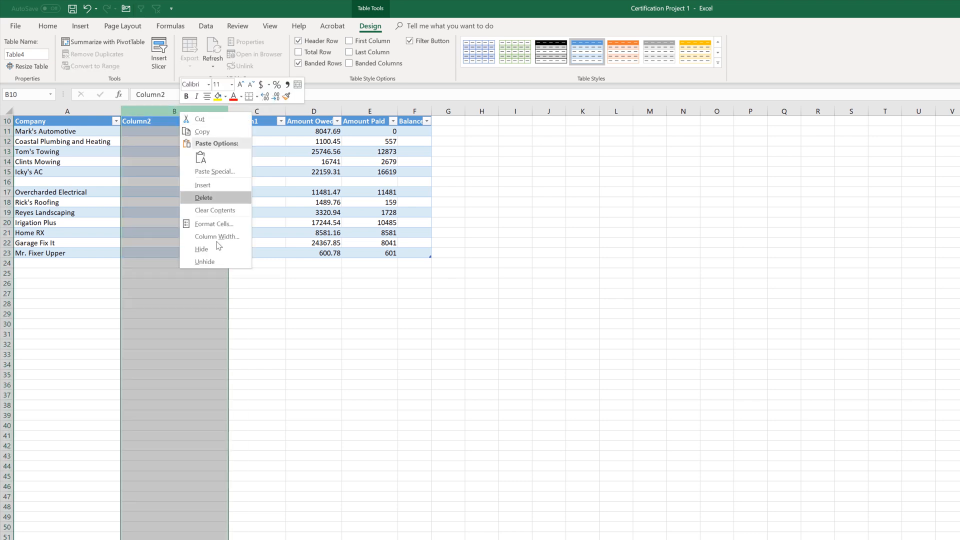
click(203, 197)
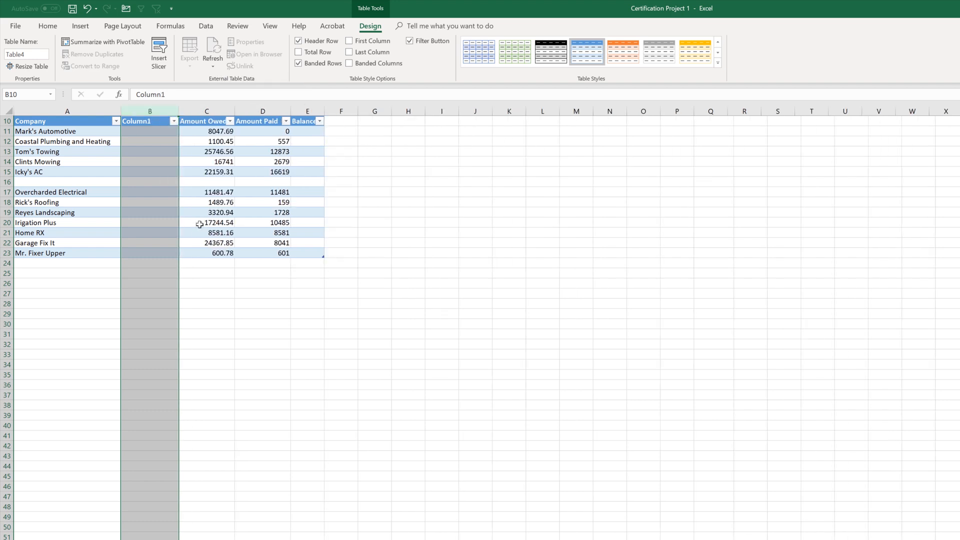
click(206, 222)
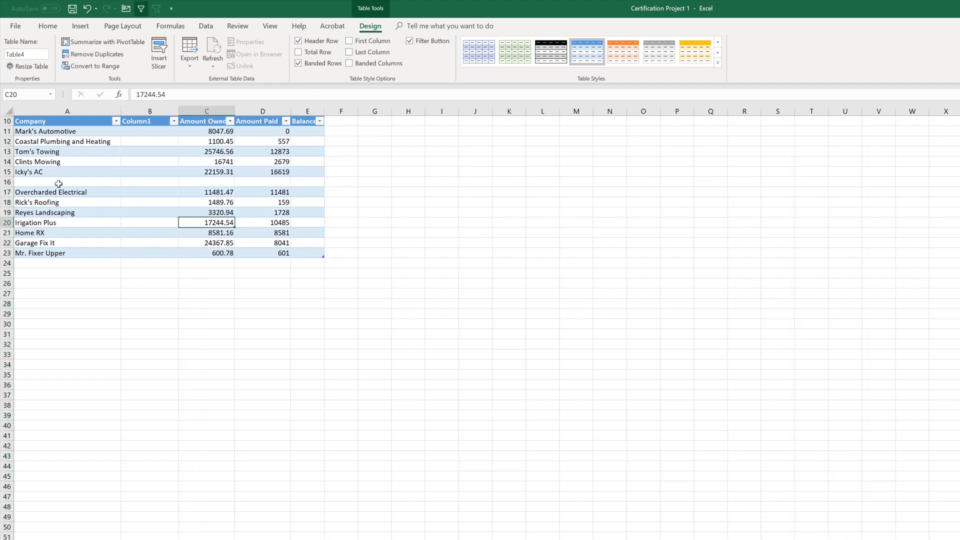
Delete the blank row 16 using Delete > Table Rows.
click(66, 182)
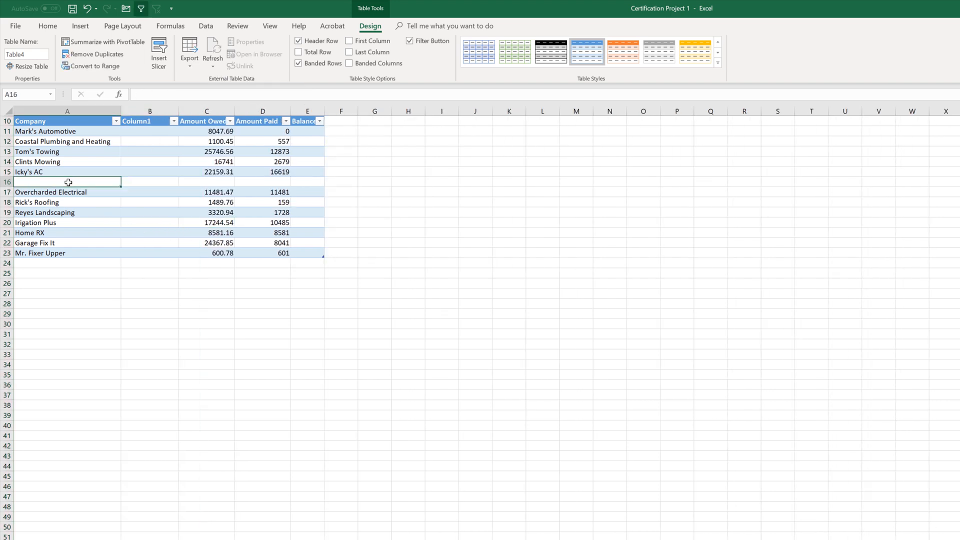
right_click(69, 182)
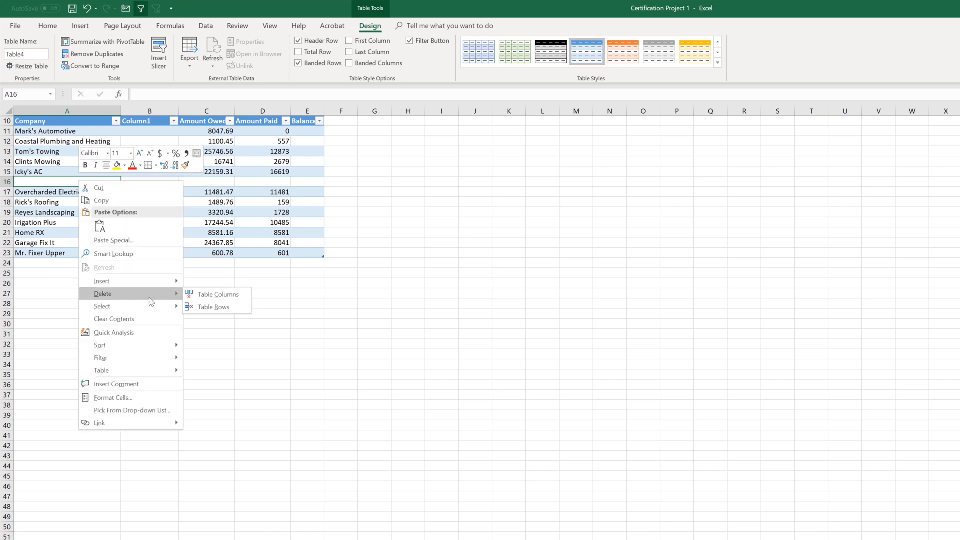
mouse_move(218, 308)
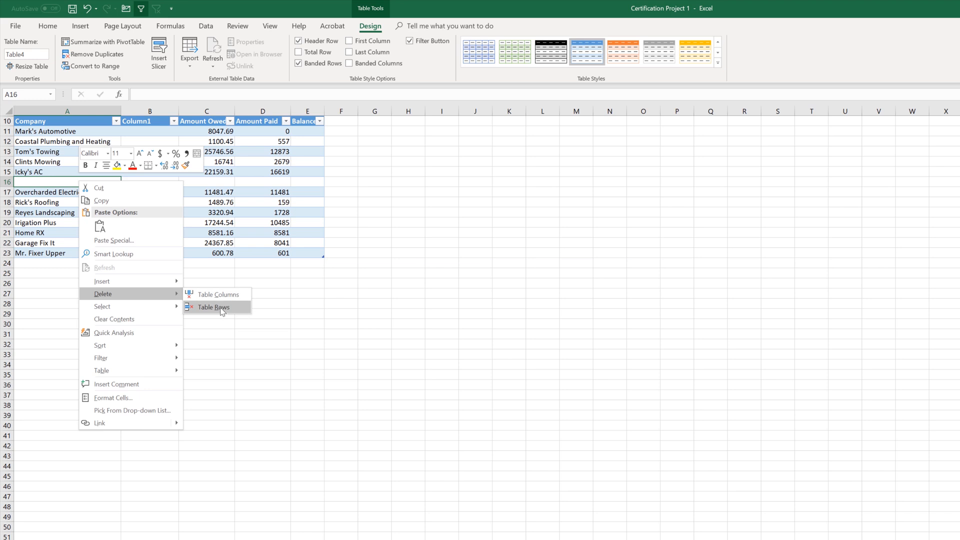
click(213, 307)
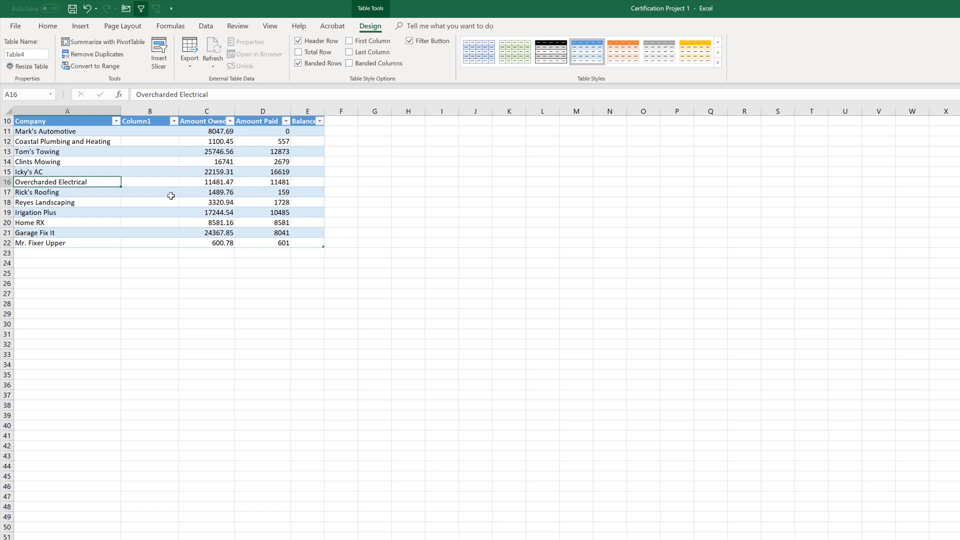
mouse_move(176, 194)
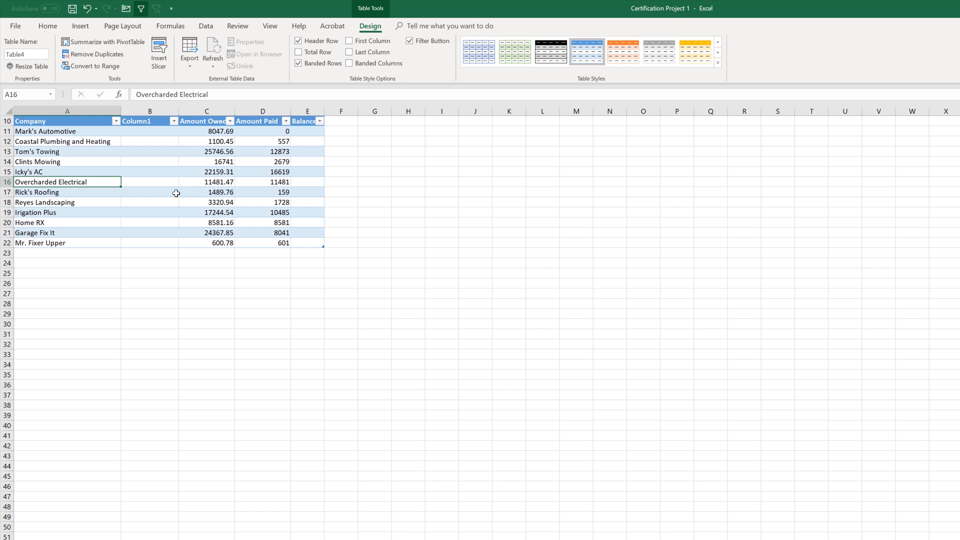
mouse_move(178, 174)
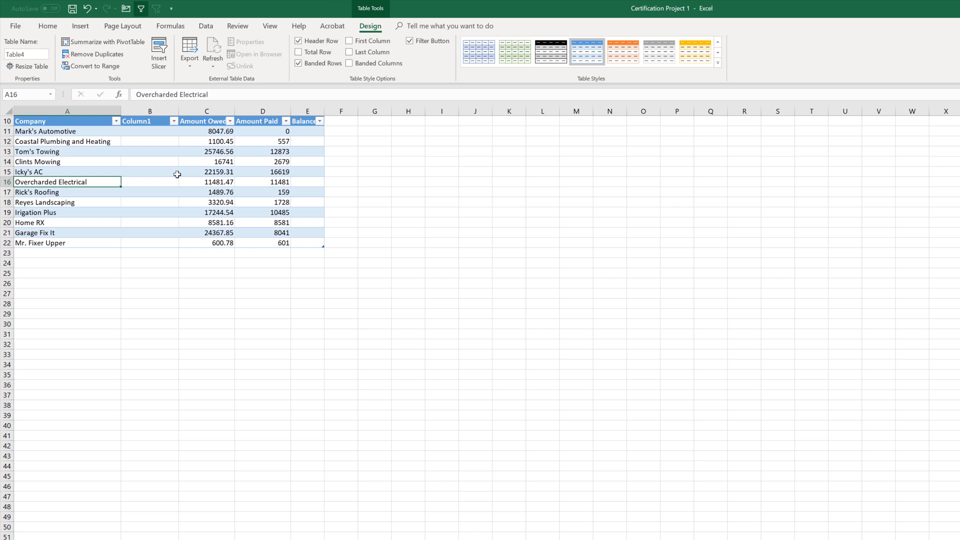
mouse_move(172, 170)
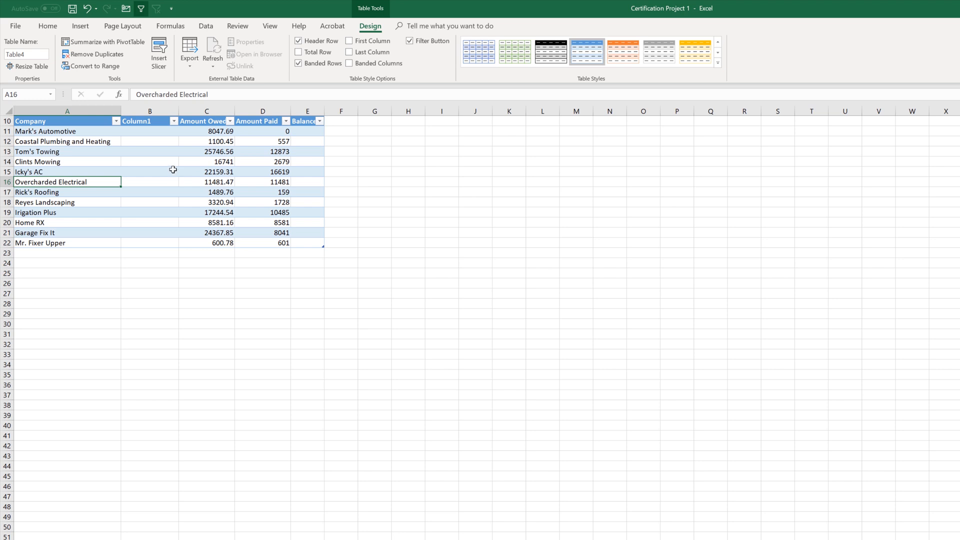
mouse_move(149, 141)
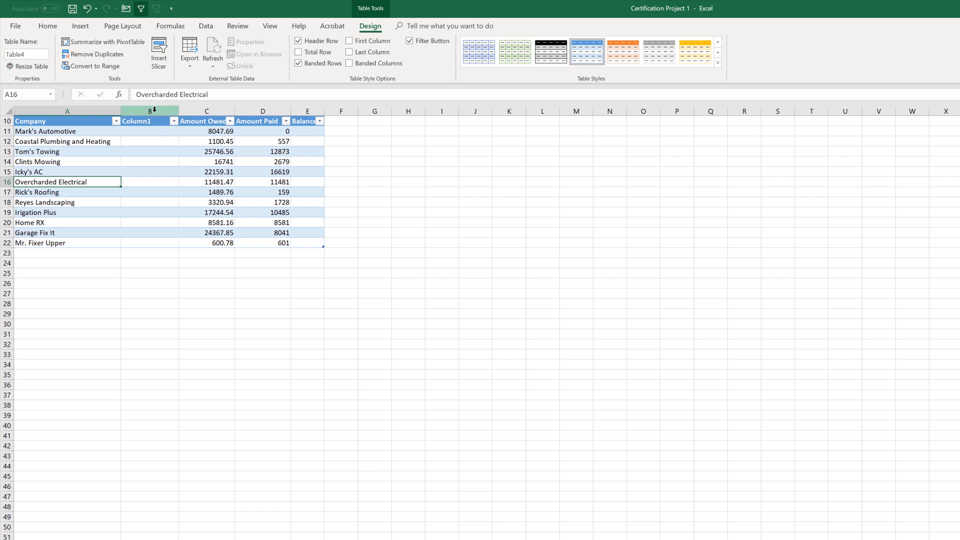
Hide the empty Column1 and select the Amount Owed column.
right_click(149, 121)
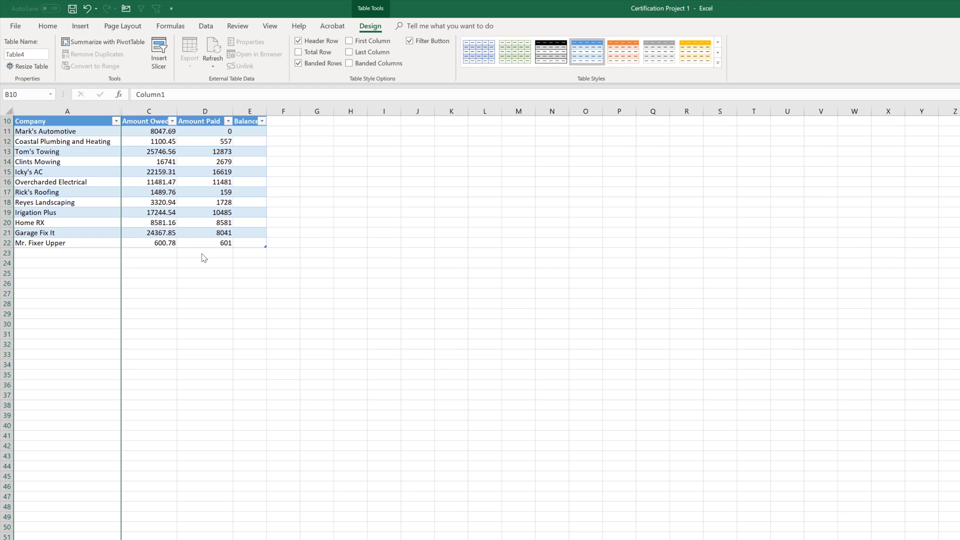
mouse_move(186, 232)
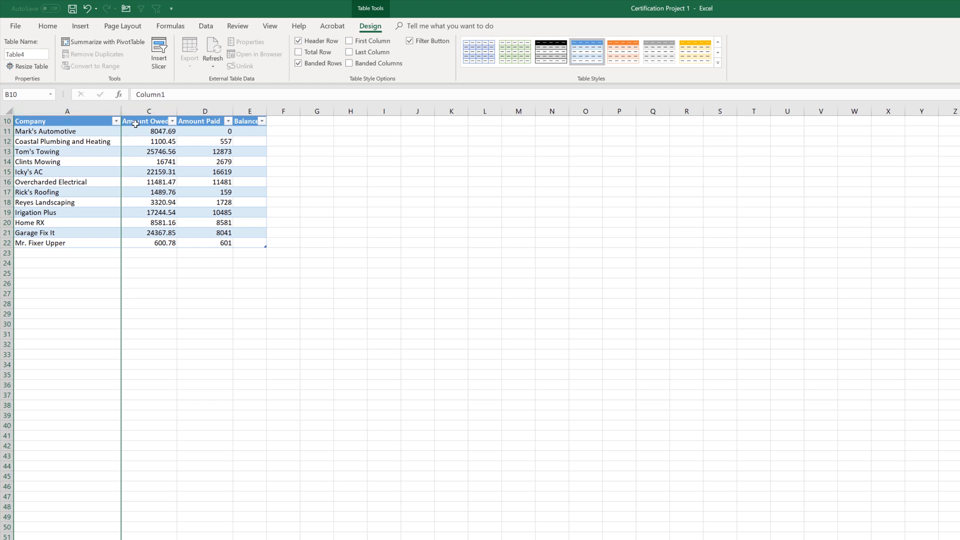
click(147, 111)
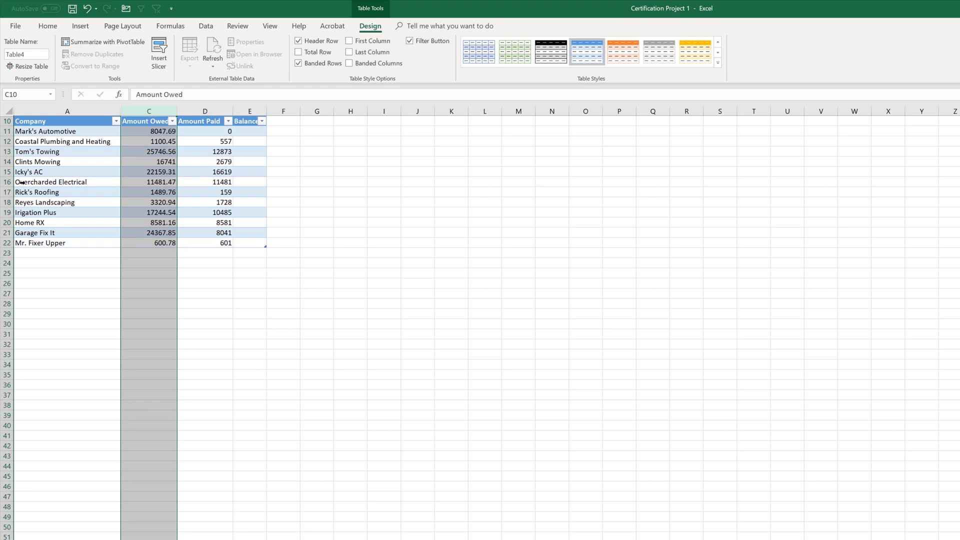
mouse_move(75, 192)
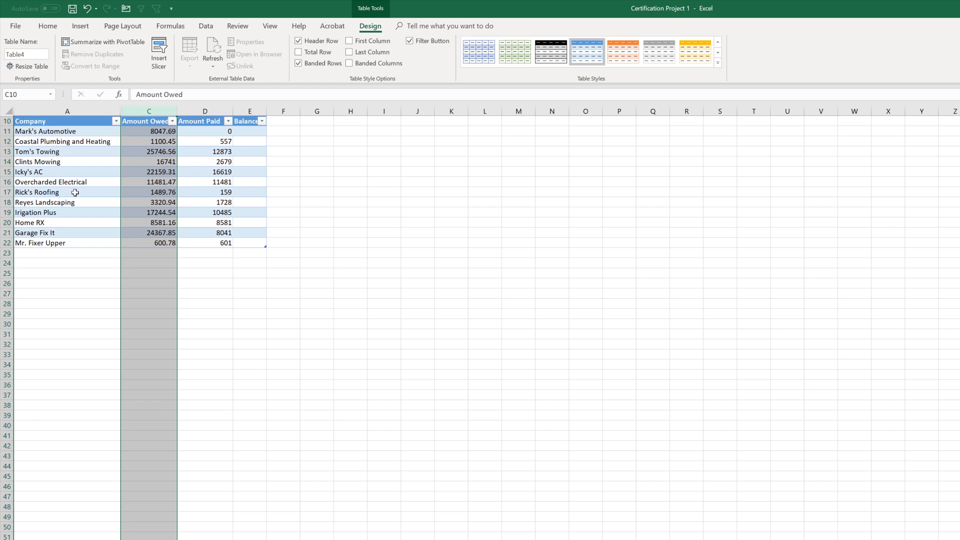
mouse_move(102, 192)
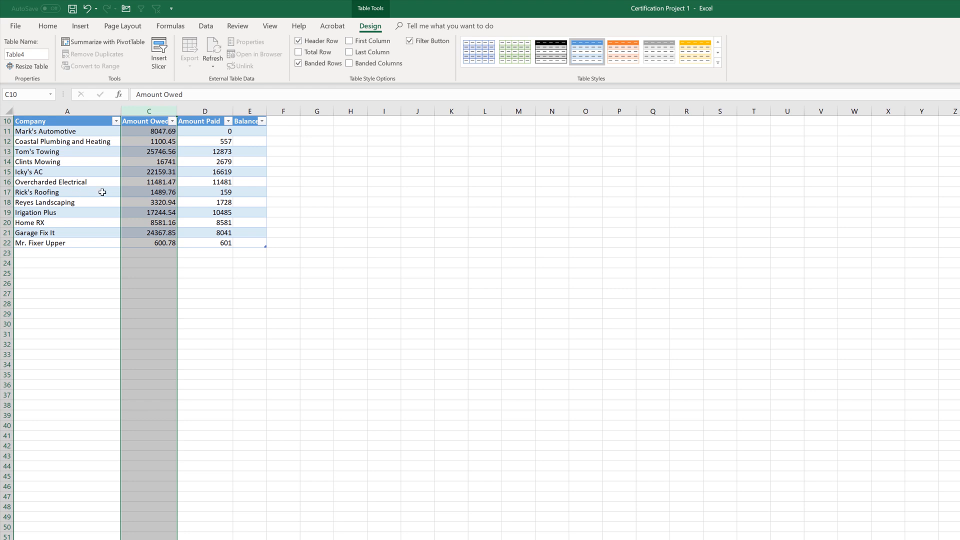
mouse_move(378, 13)
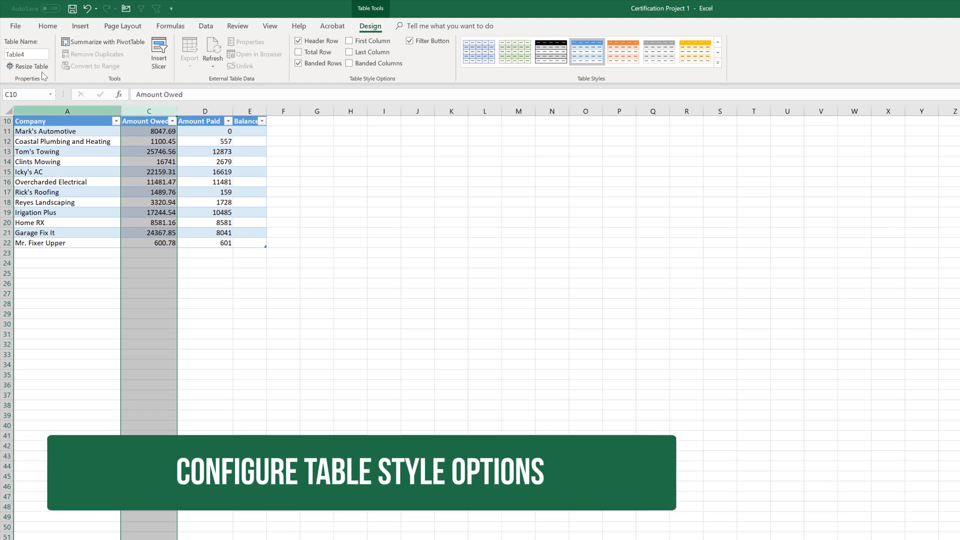
click(26, 54)
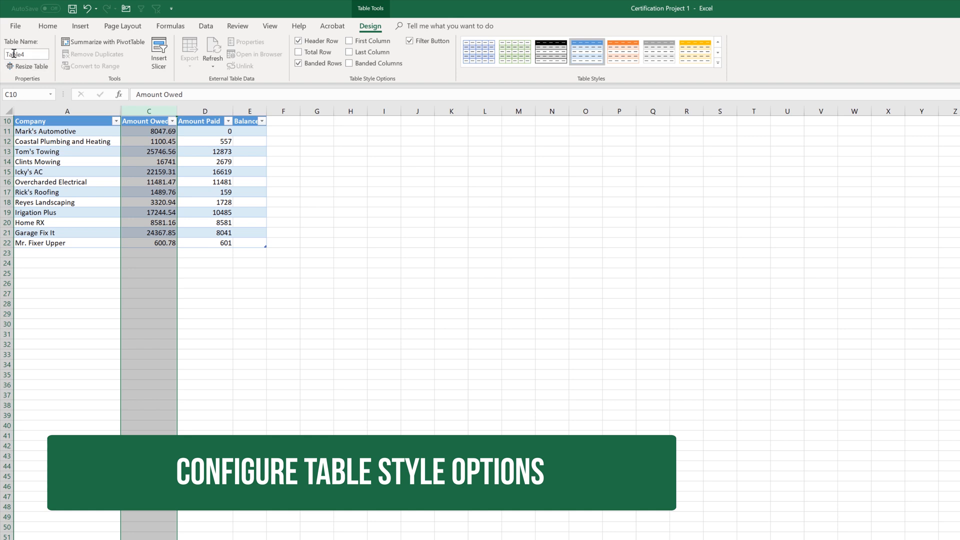
mouse_move(26, 54)
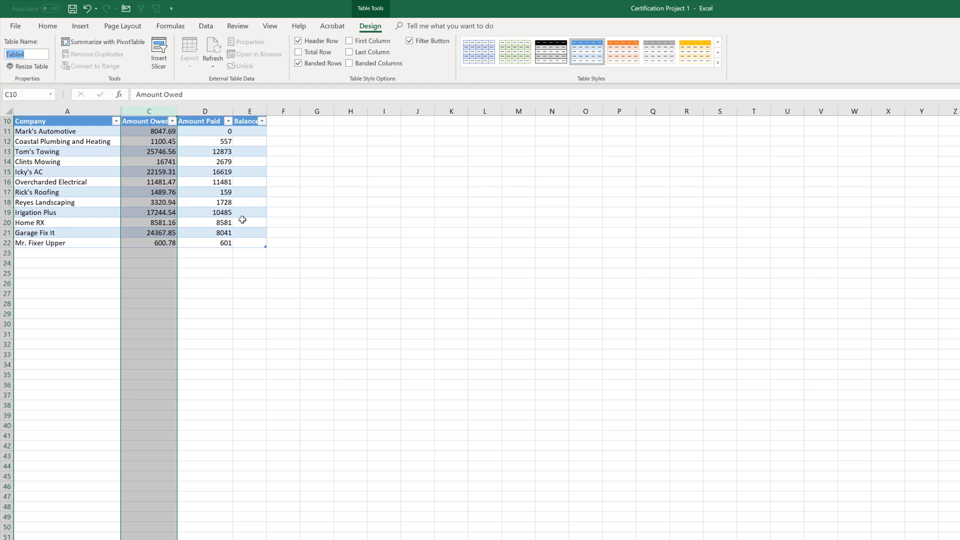
mouse_move(409, 116)
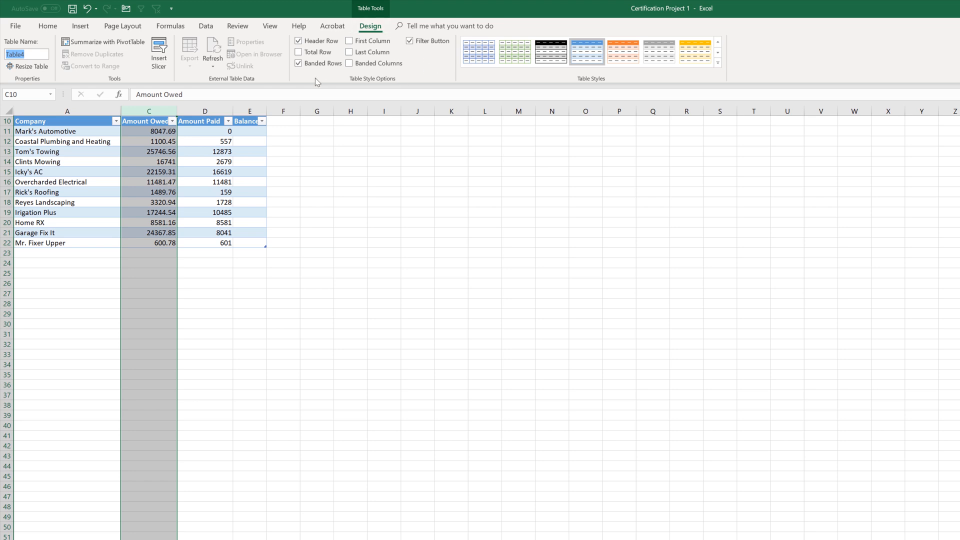
mouse_move(317, 41)
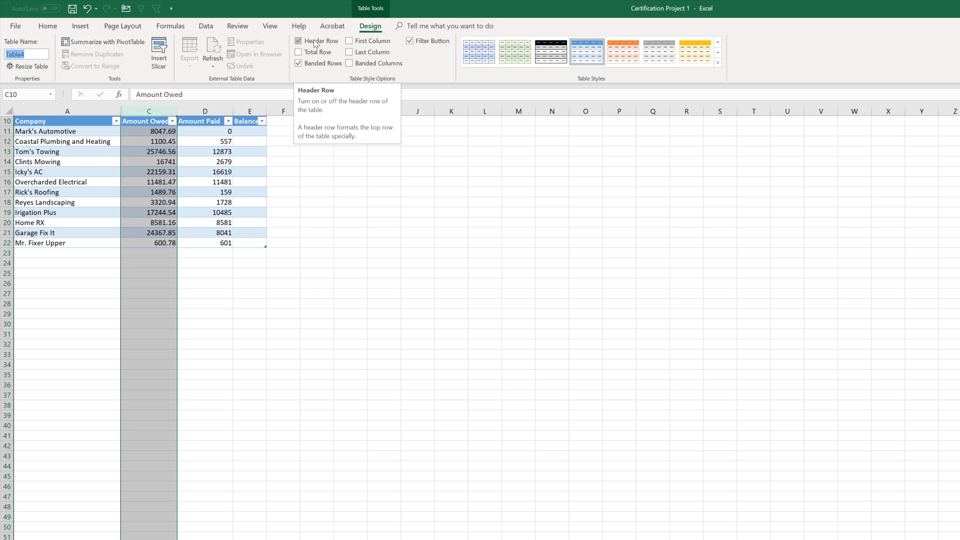
Toggle Header Row off and back on, then check First Column to bold company names.
click(47, 25)
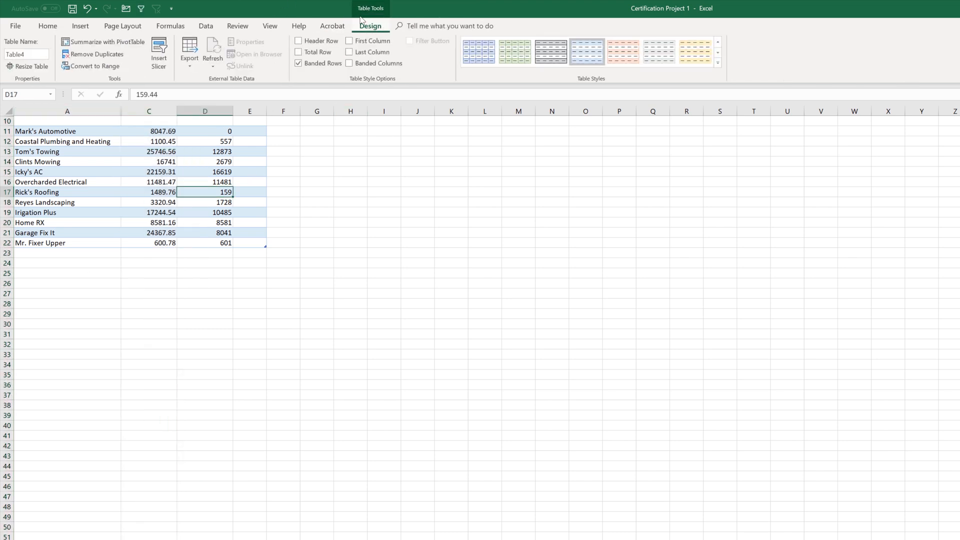
click(298, 41)
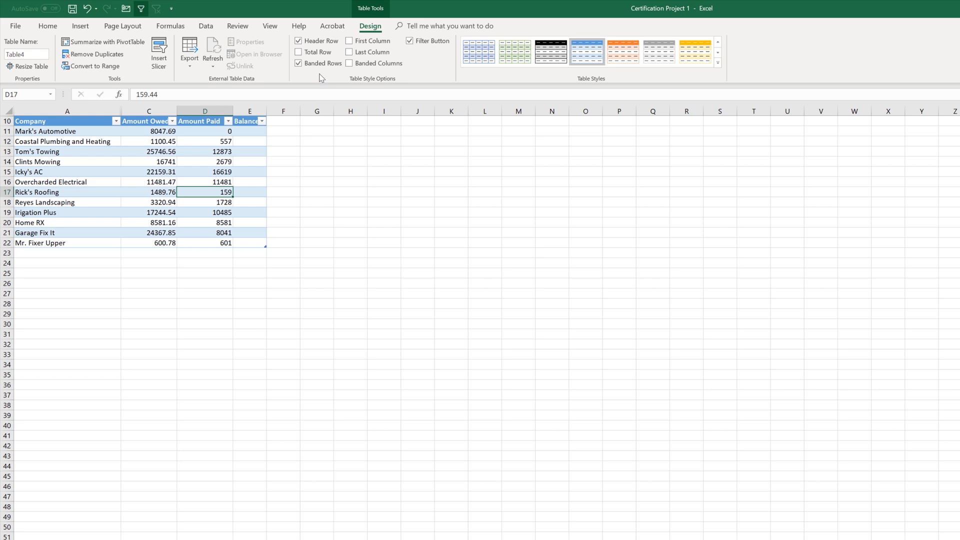
mouse_move(117, 197)
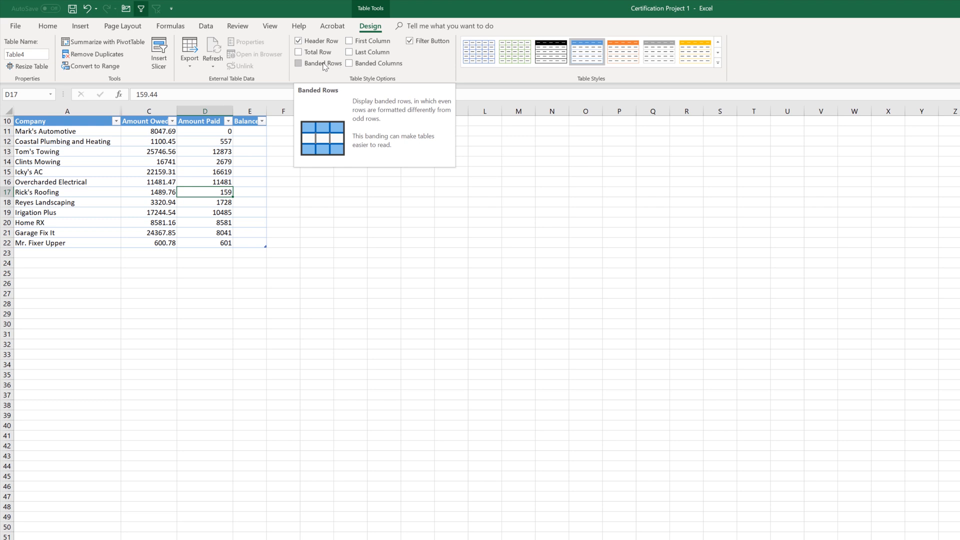
click(298, 63)
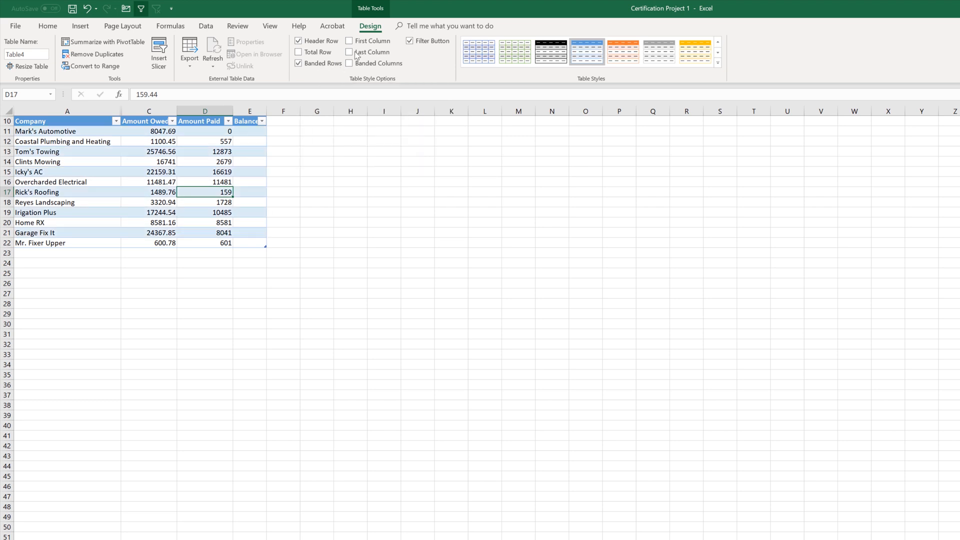
click(348, 41)
text(3)
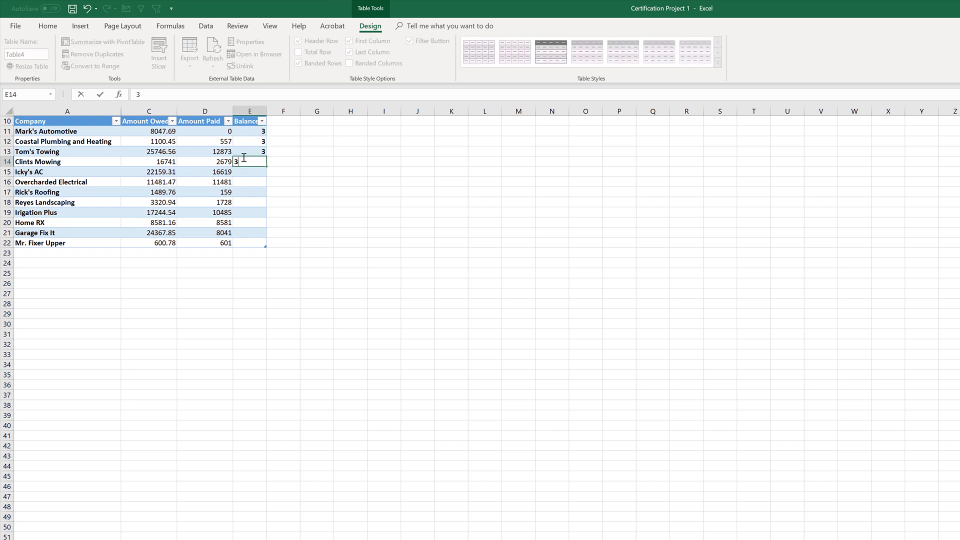
mouse_move(349, 63)
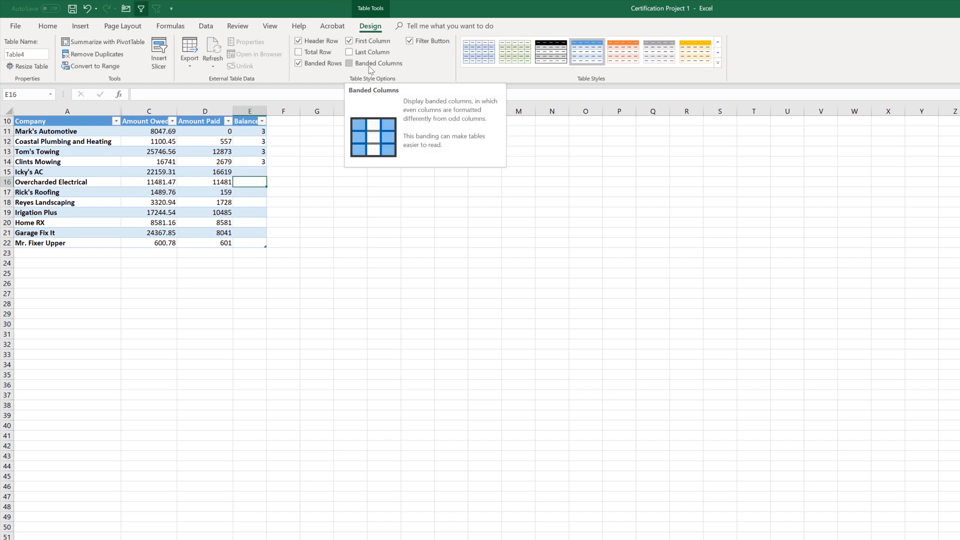
Turn on Banded Columns in the table style options.
click(349, 63)
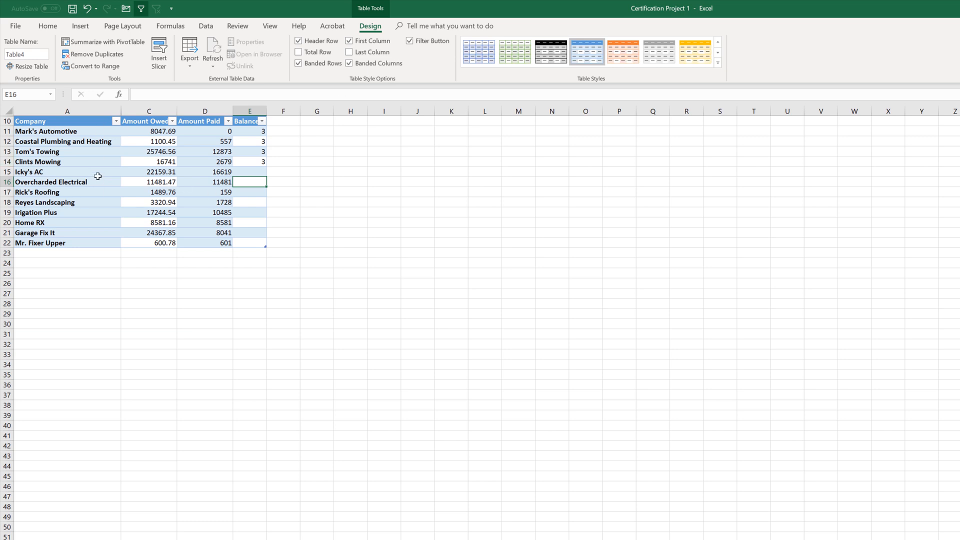
mouse_move(298, 52)
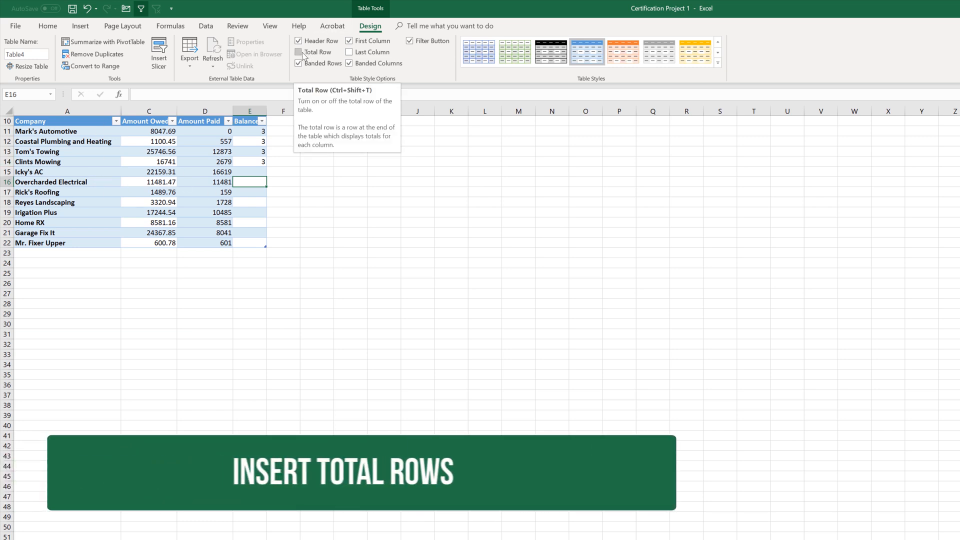
Add a Total row and set the Balance total to Average, showing 3.
click(299, 41)
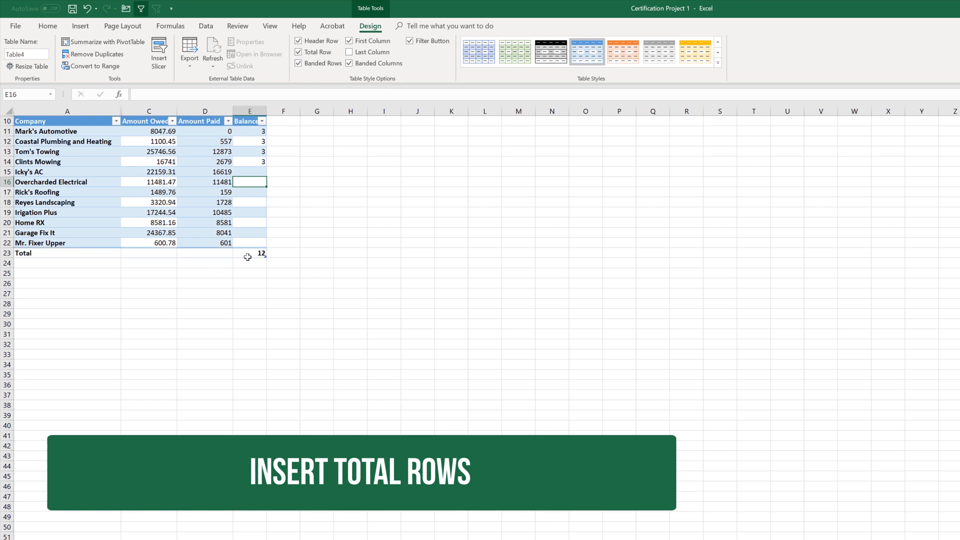
click(271, 253)
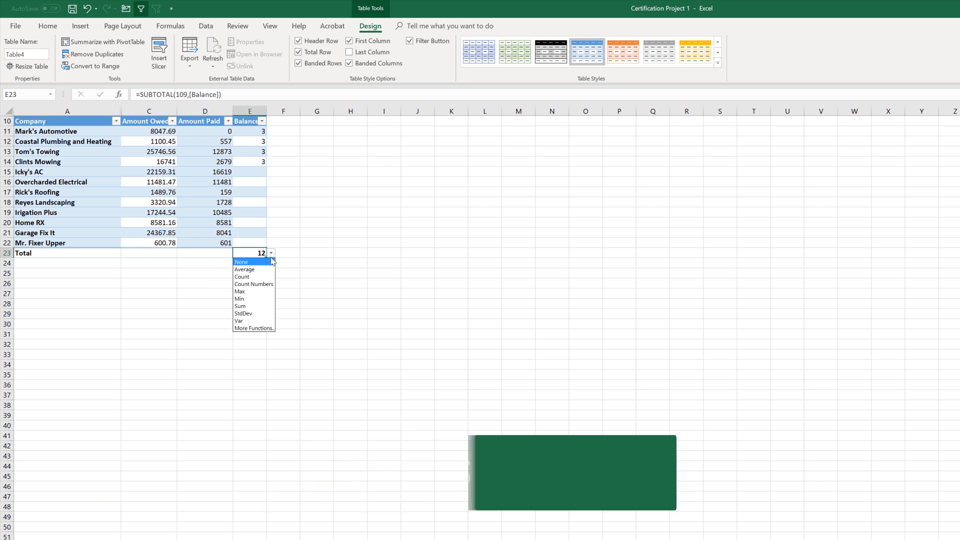
click(253, 283)
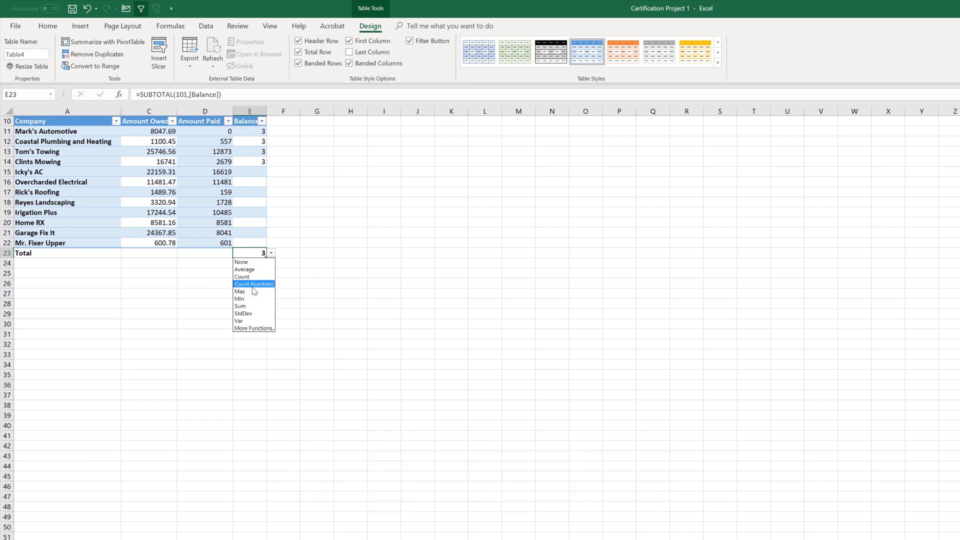
click(253, 283)
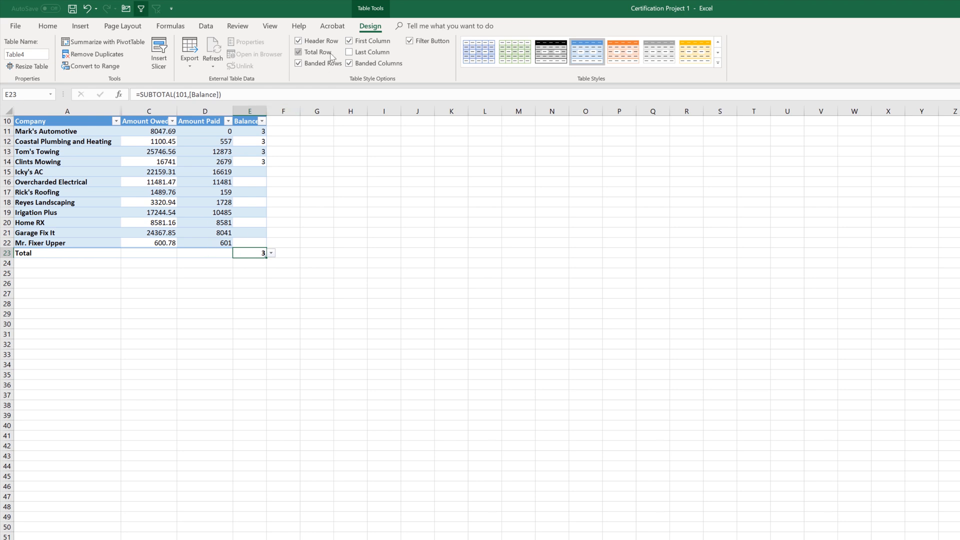
mouse_move(318, 52)
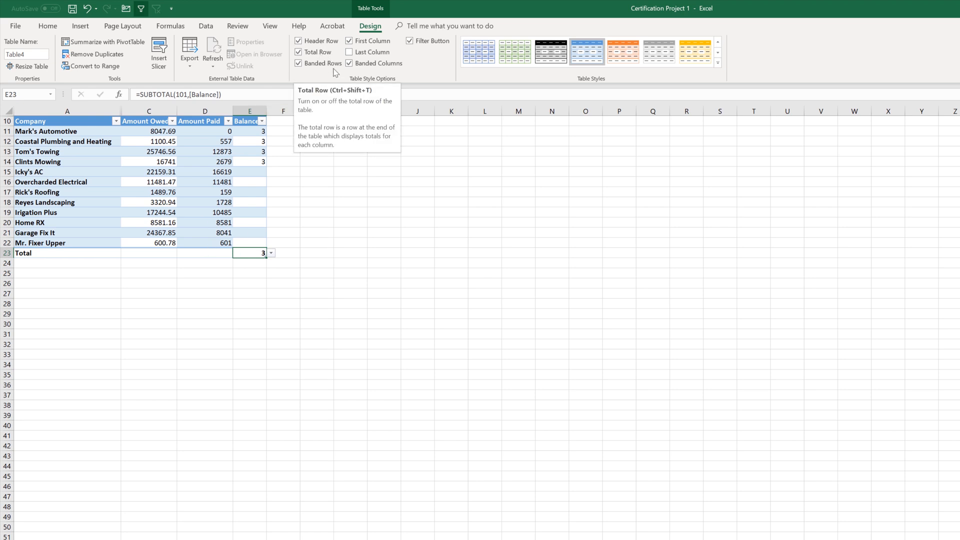
mouse_move(719, 101)
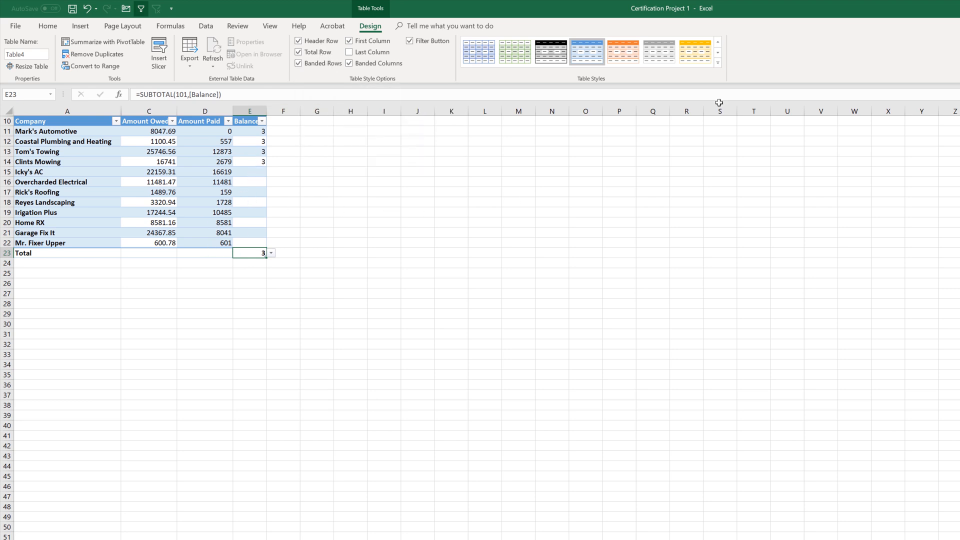
click(695, 51)
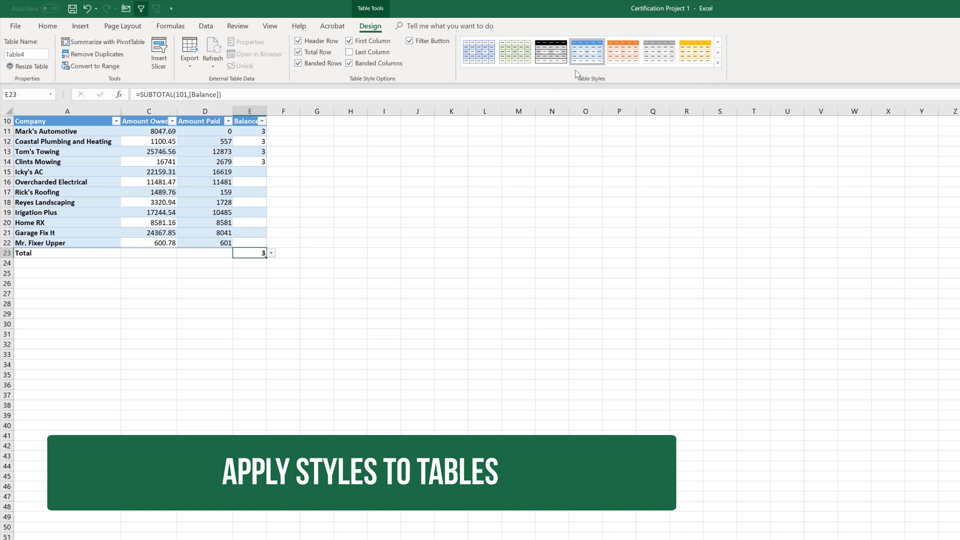
mouse_move(584, 85)
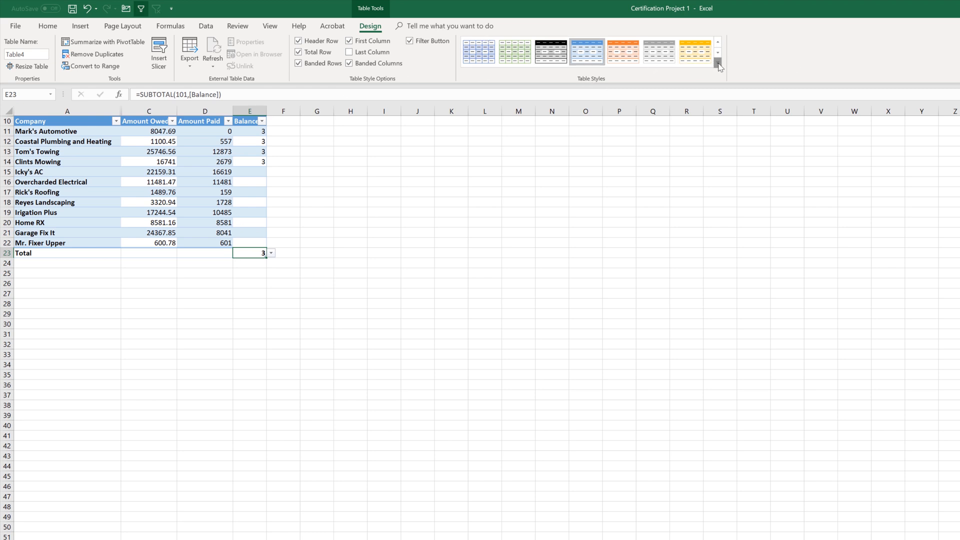
click(717, 64)
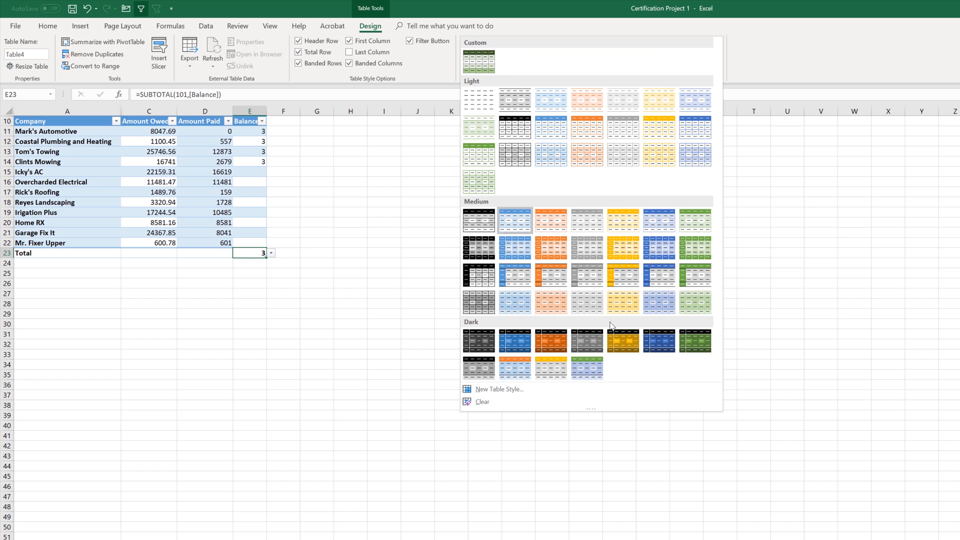
mouse_move(550, 220)
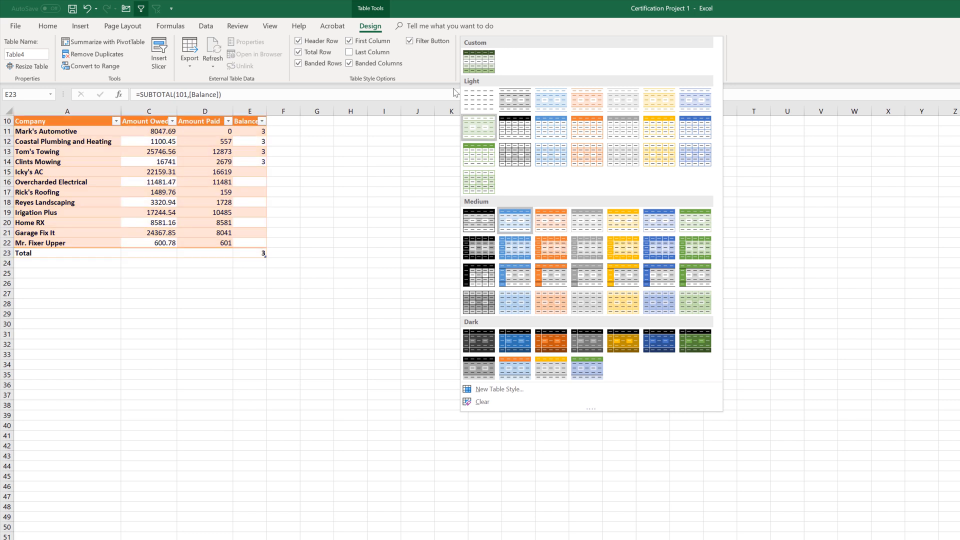
click(551, 340)
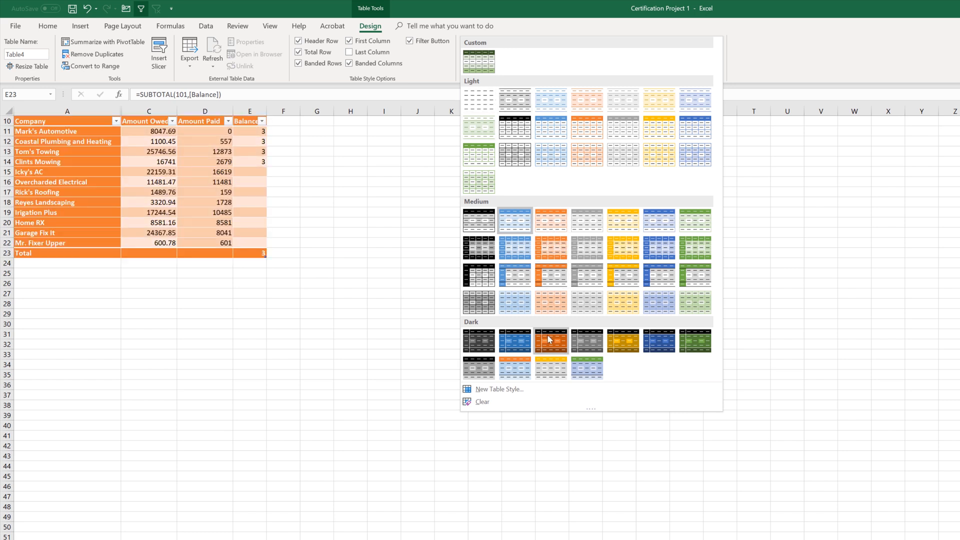
mouse_move(550, 340)
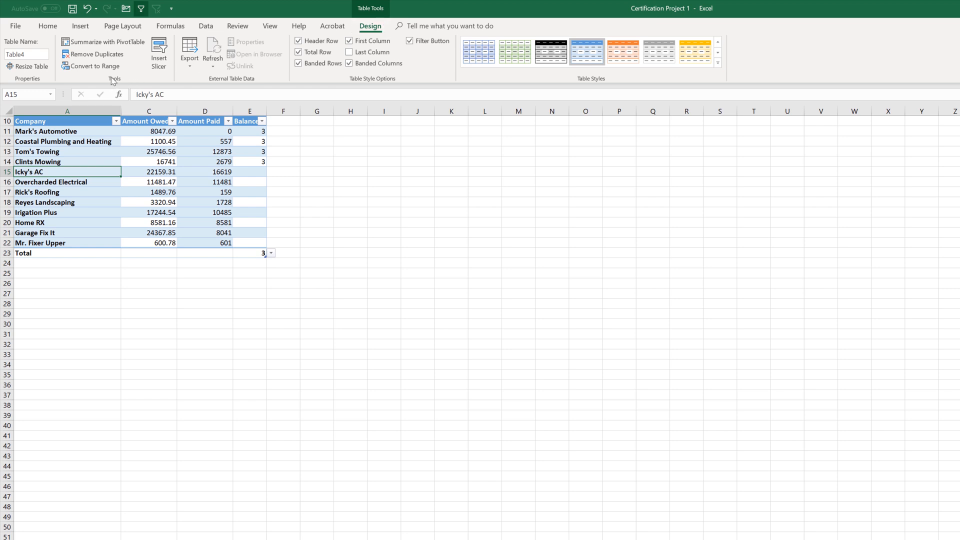
mouse_move(93, 66)
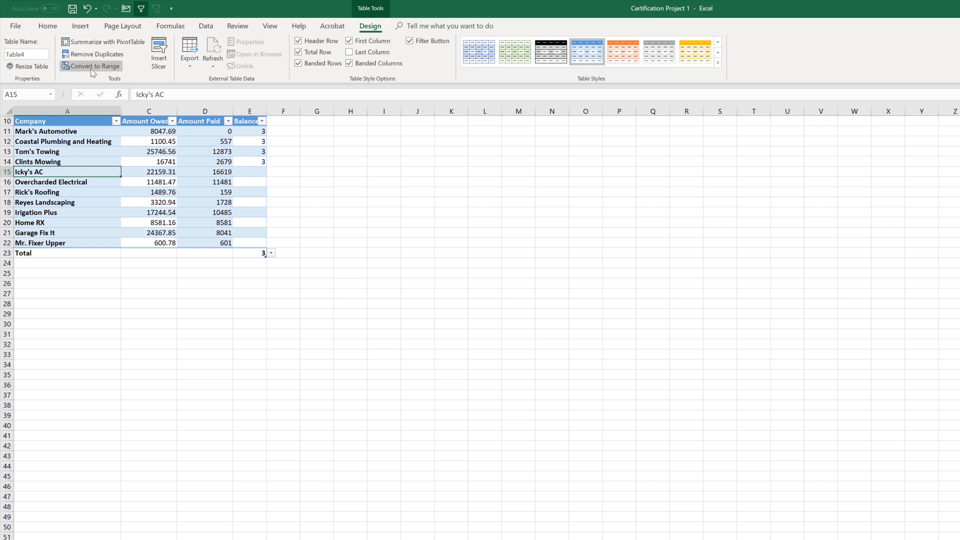
mouse_move(92, 66)
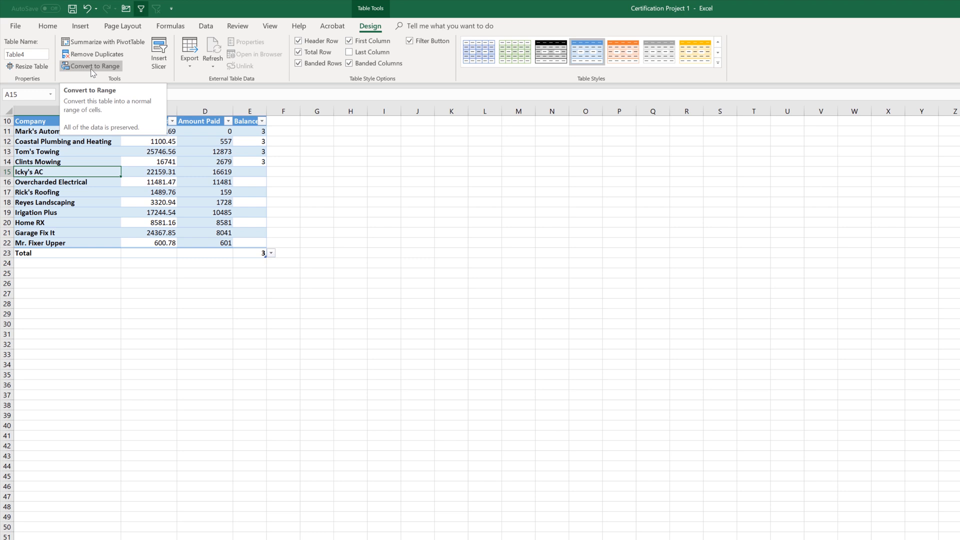
Convert the company table to a normal range, confirming with Yes.
click(92, 66)
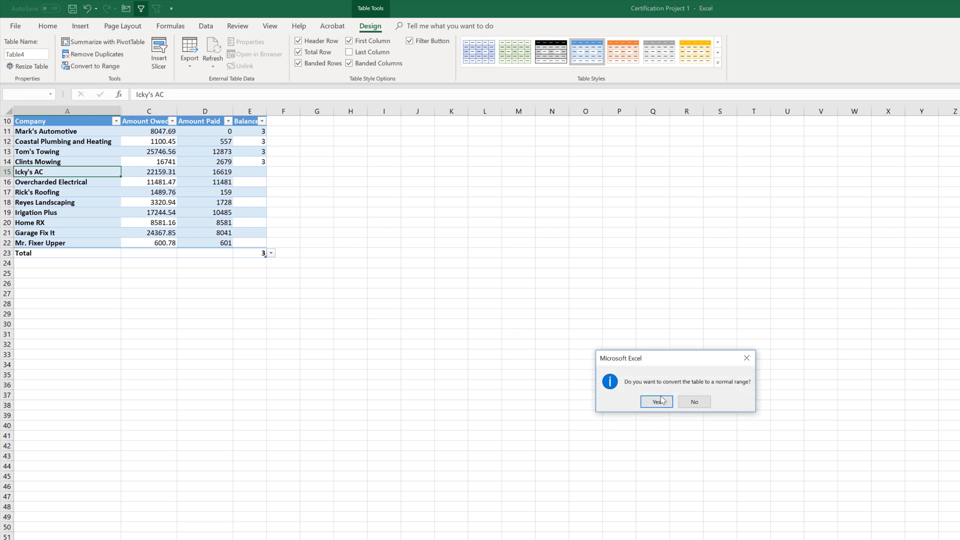
click(655, 401)
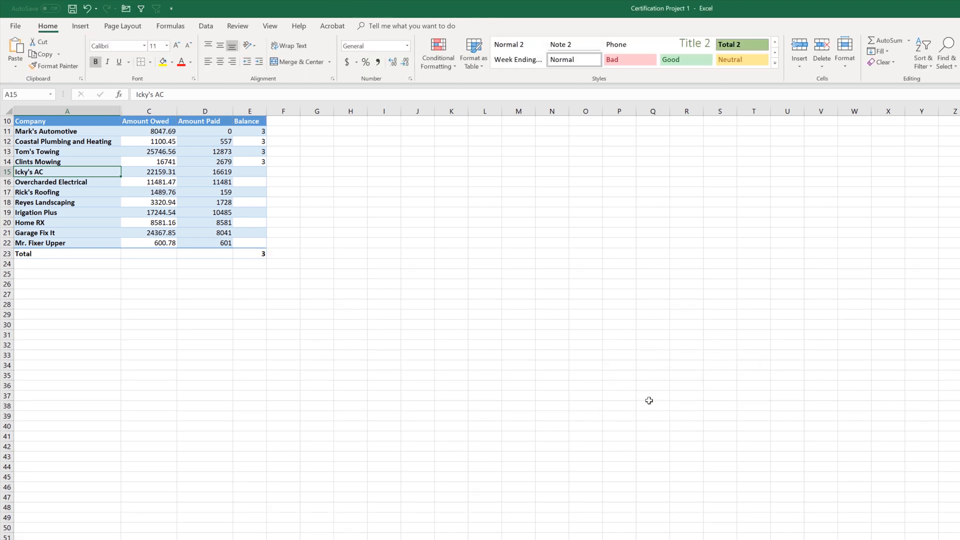
mouse_move(221, 194)
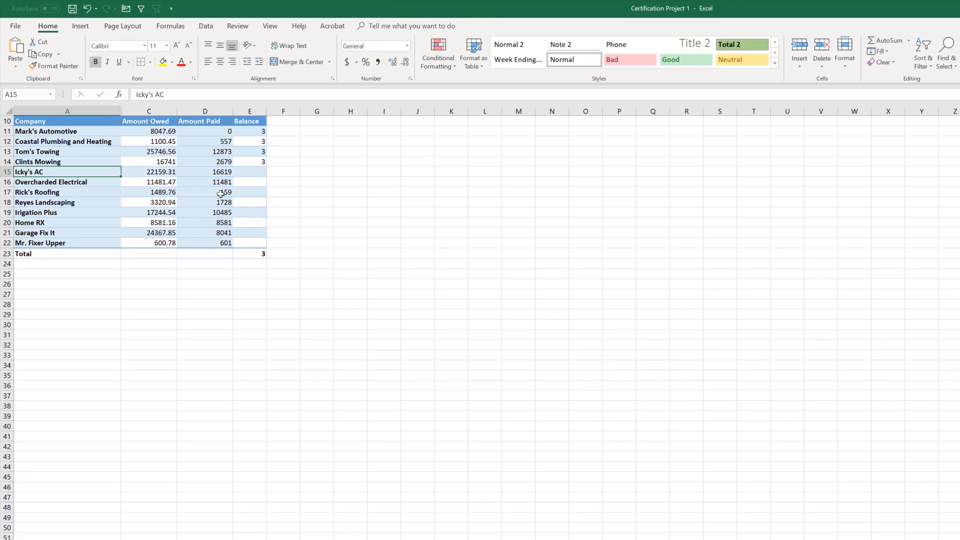